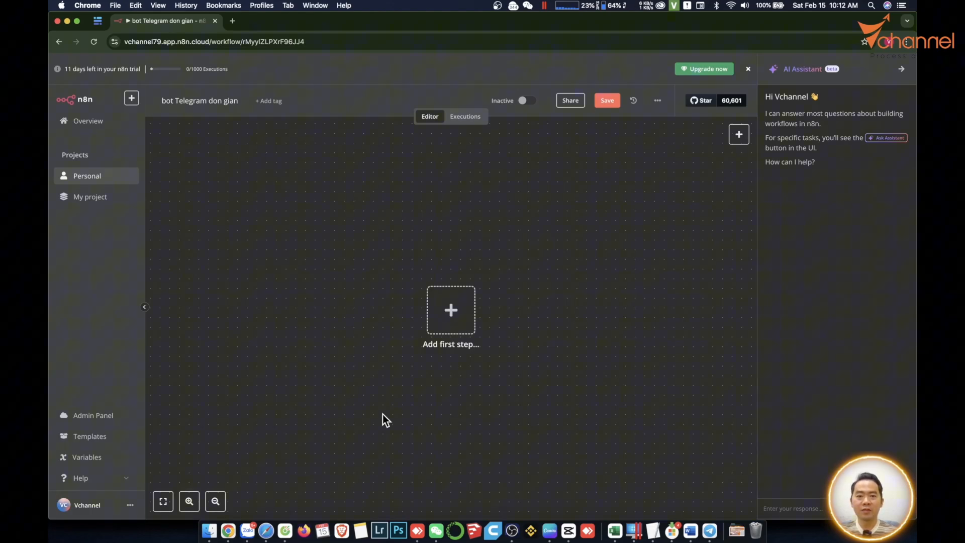
mouse_move(409, 413)
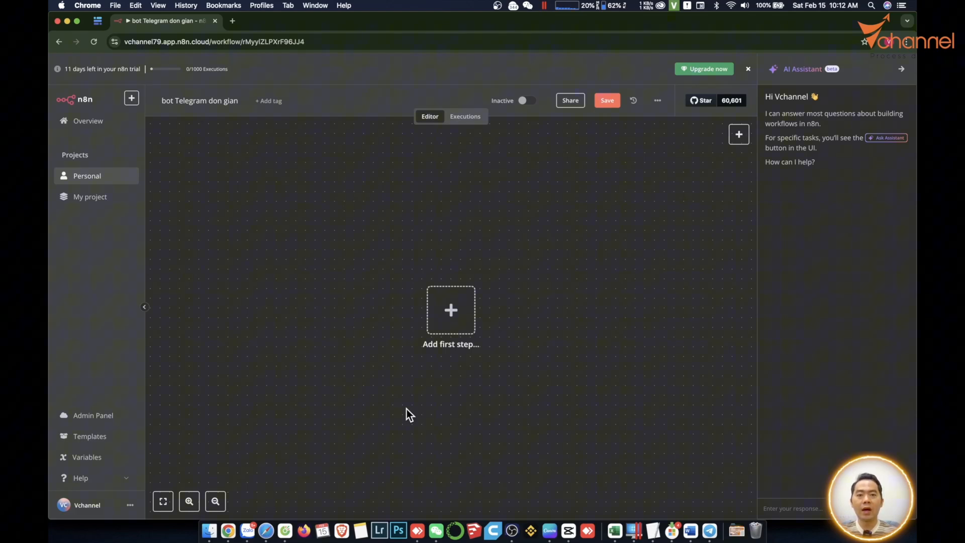
- Add a manual trigger ('When clicking Test workflow') as the workflow's first step
click(709, 530)
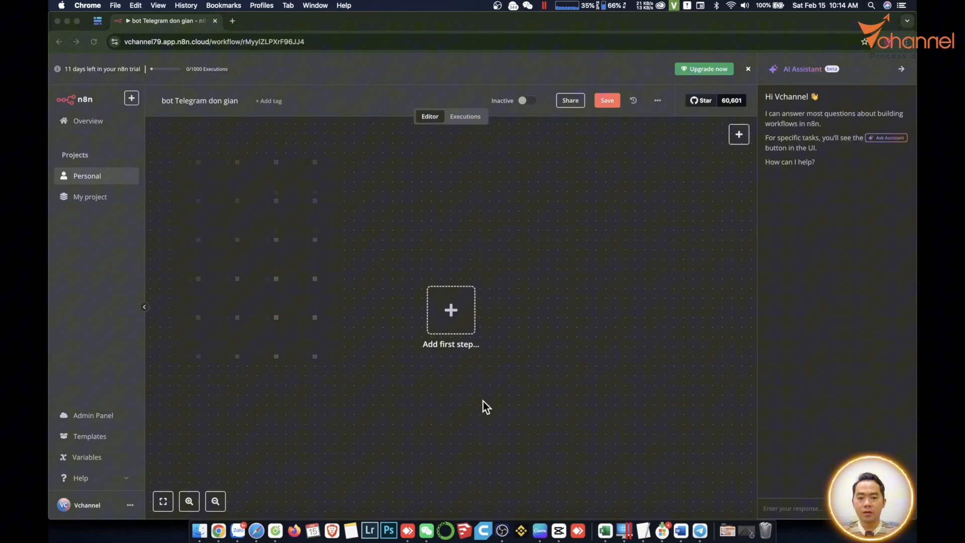
click(450, 309)
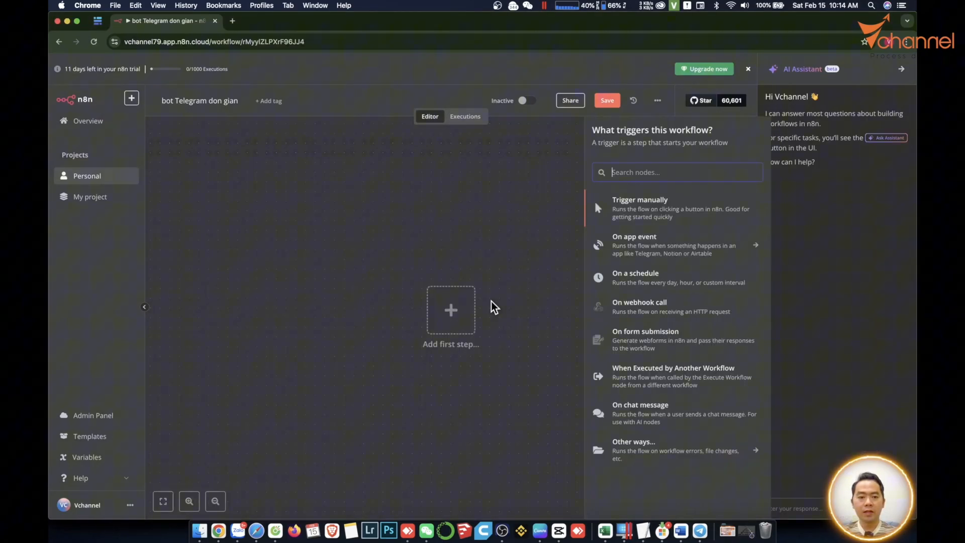
click(640, 199)
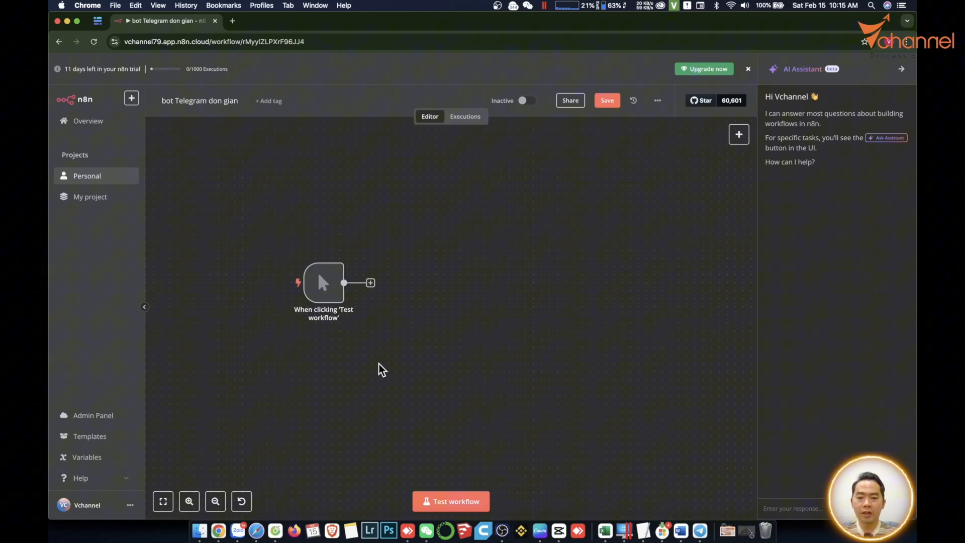
mouse_move(446, 339)
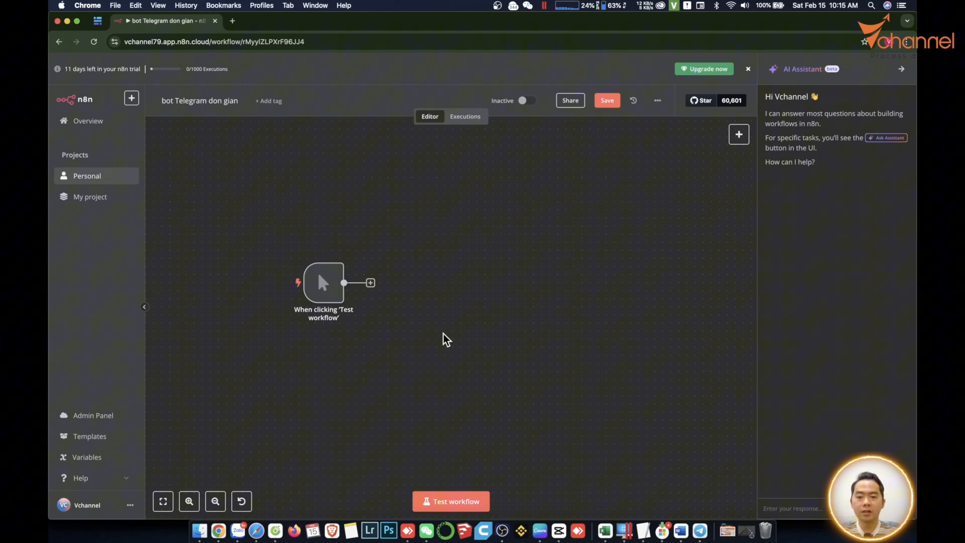
mouse_move(333, 347)
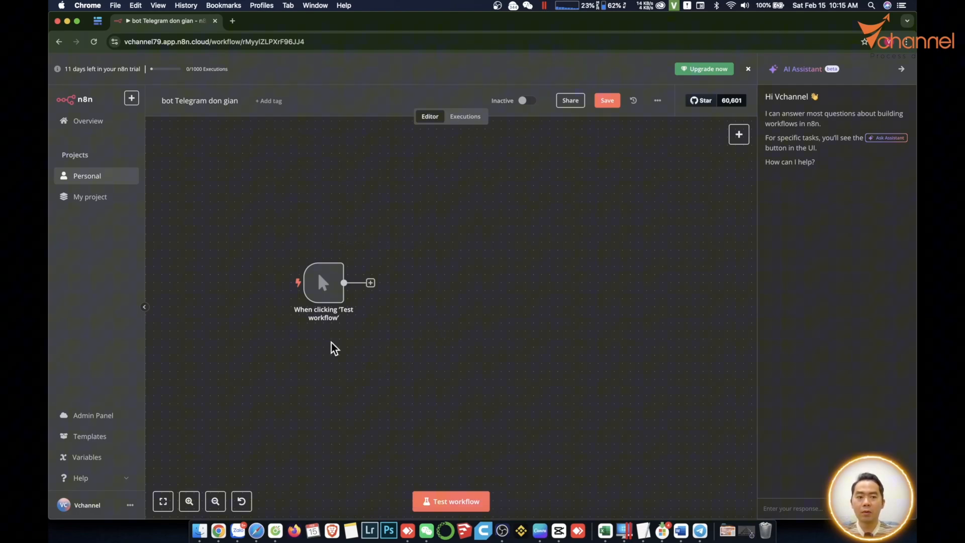
mouse_move(251, 141)
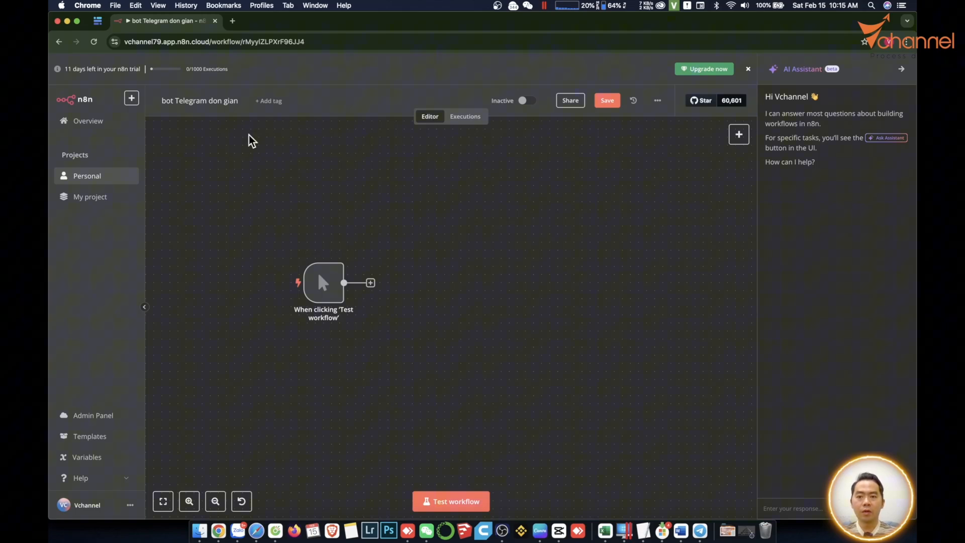
- On vnexpress.net, reach the RSS directory and load the Công nghệ technology feed
click(281, 20)
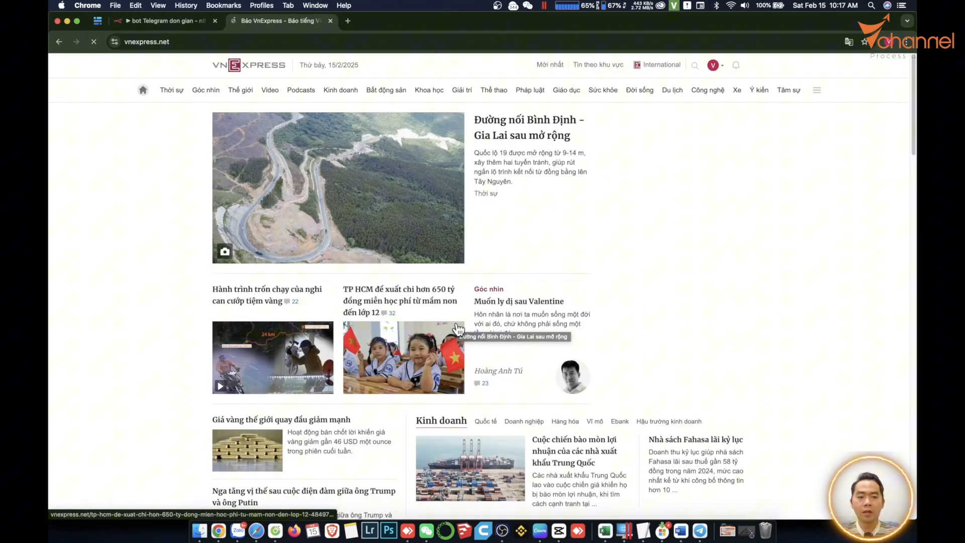
scroll(down, 3)
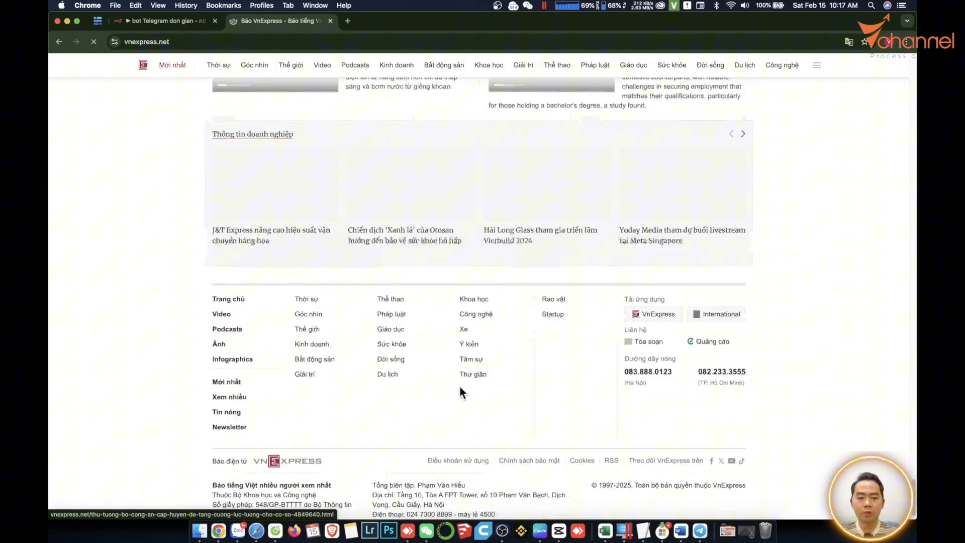
scroll(down, 3)
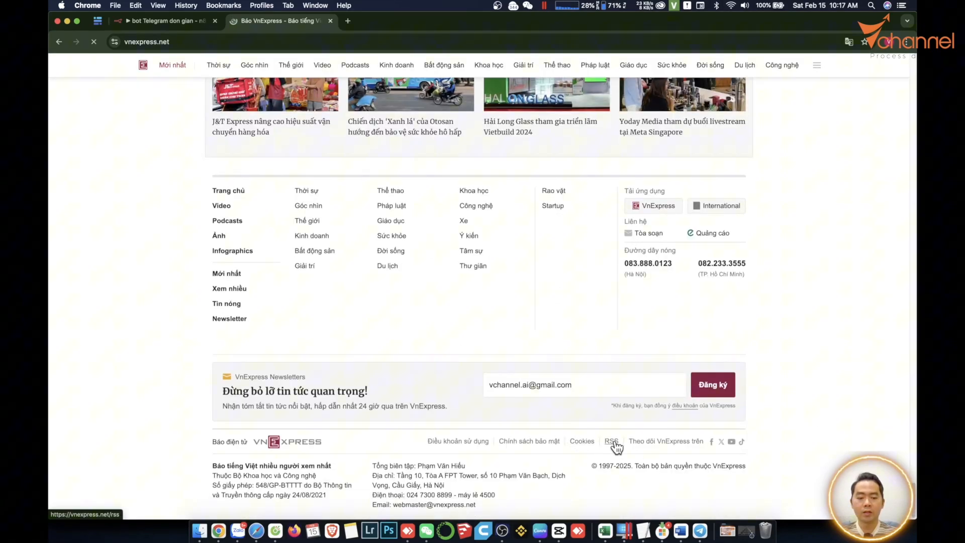
click(610, 440)
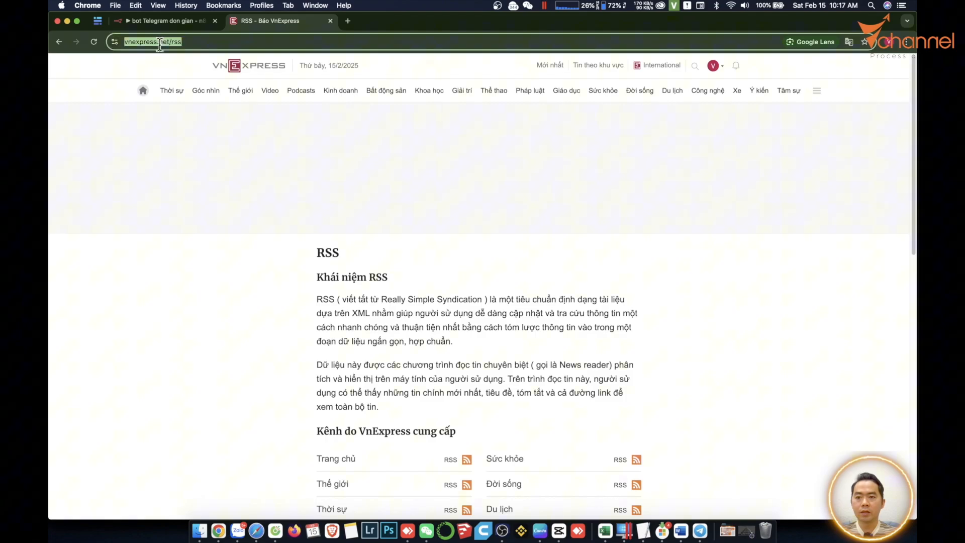
scroll(down, 3)
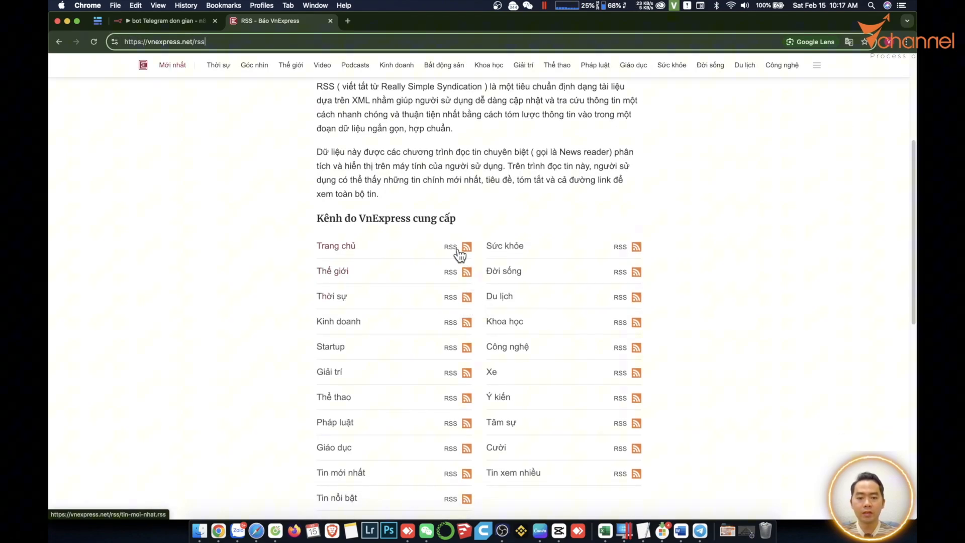
mouse_move(558, 239)
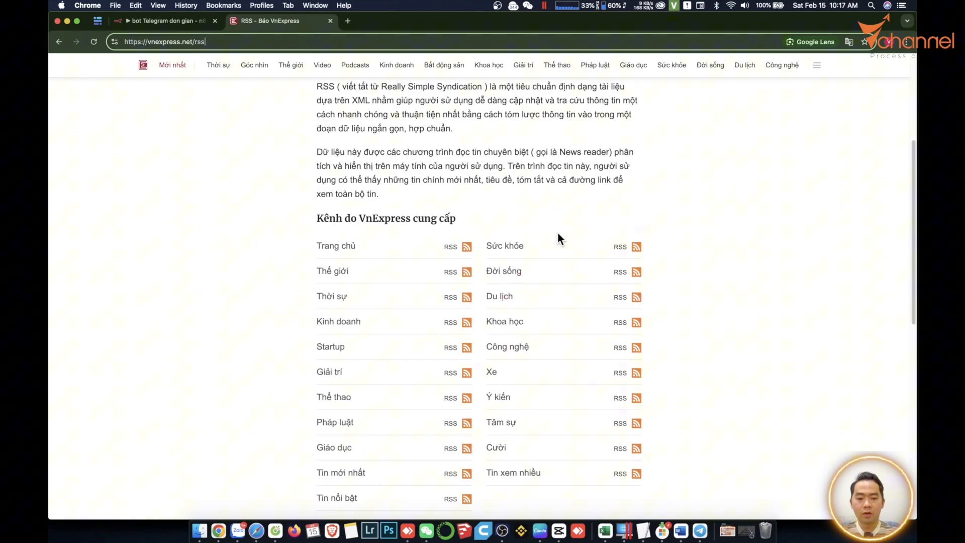
click(635, 348)
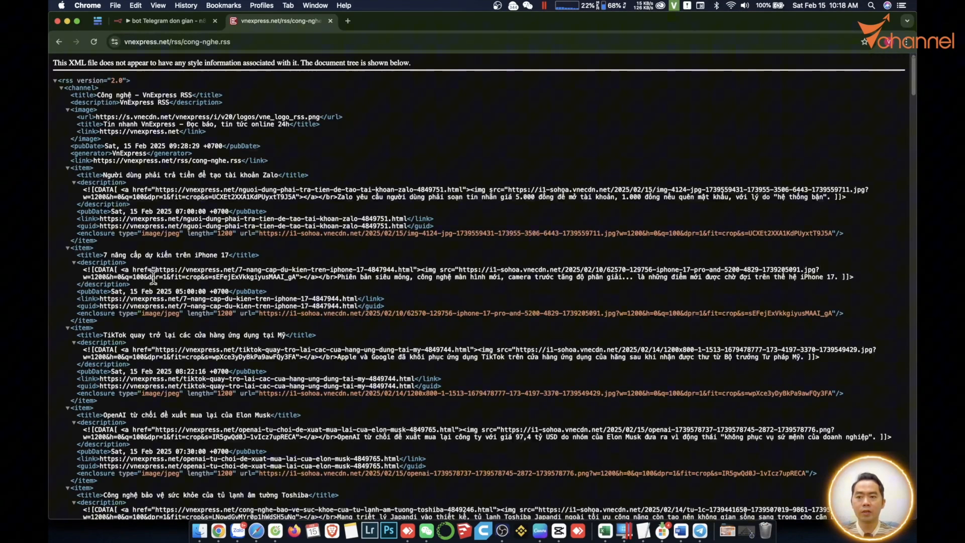
mouse_move(182, 129)
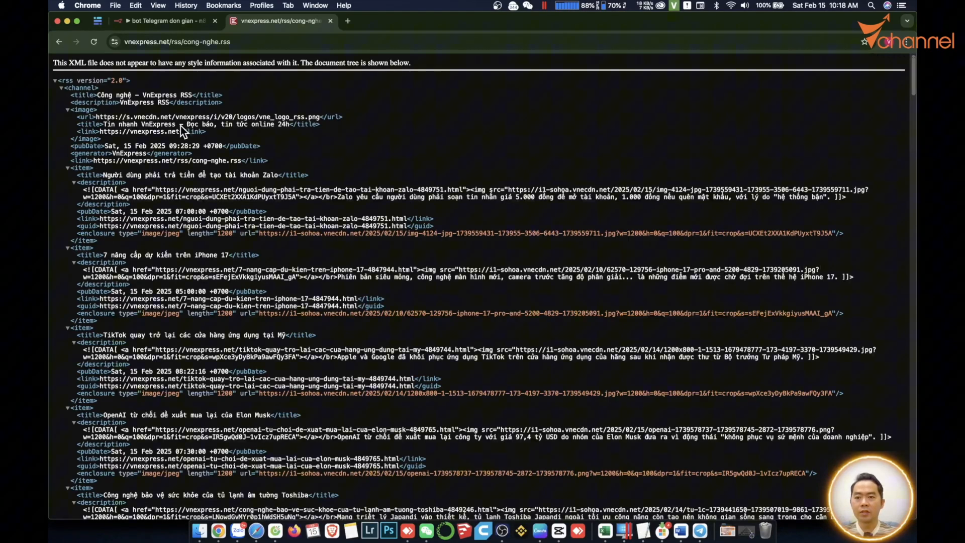
- Copy the feed address vnexpress.net/rss/cong-nghe.rss from the address bar
right_click(172, 41)
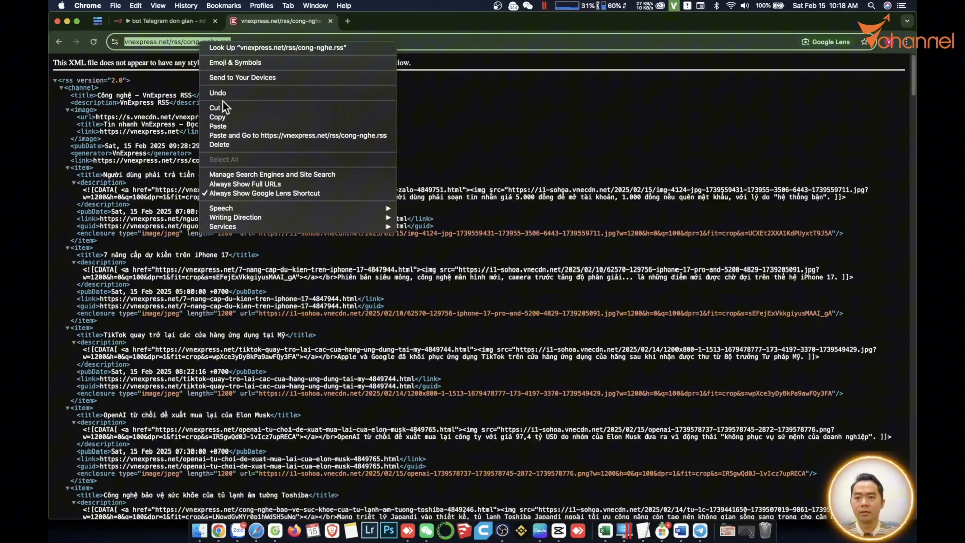
click(163, 21)
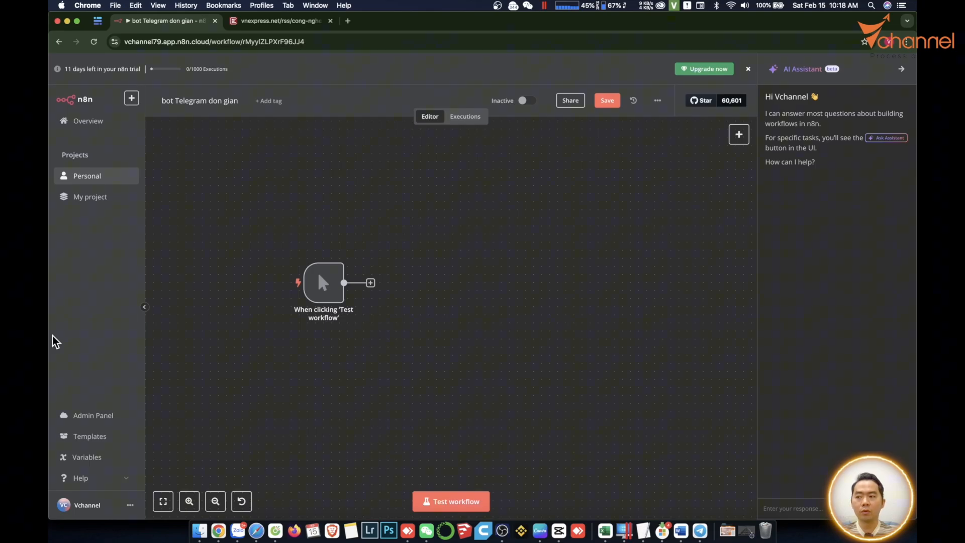
- Add an RSS Read node after the trigger with the VnExpress technology feed URL and run it
click(370, 282)
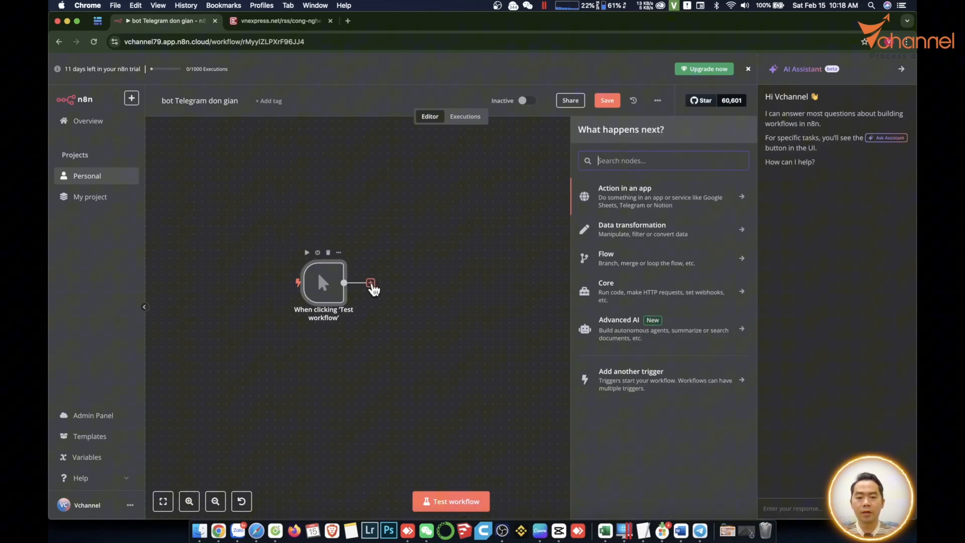
text(rss)
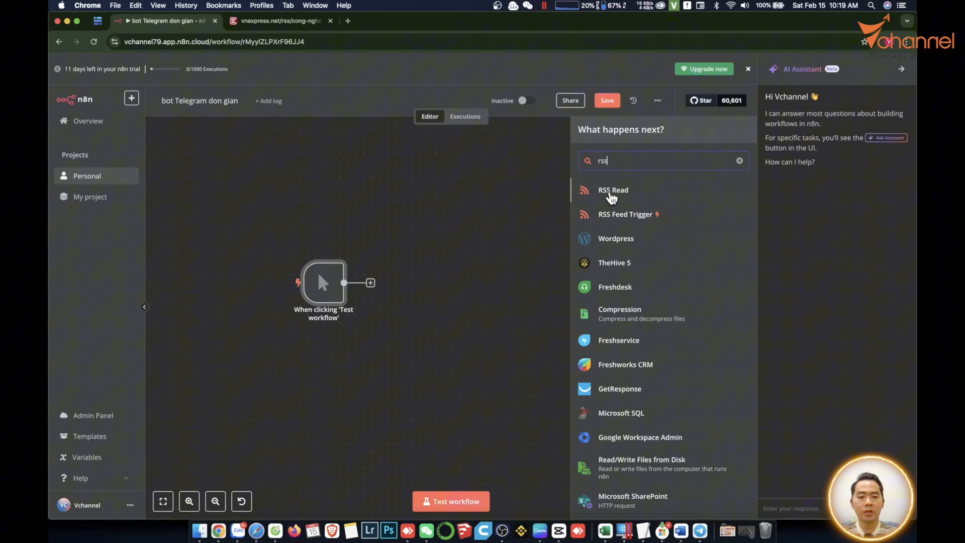
click(613, 190)
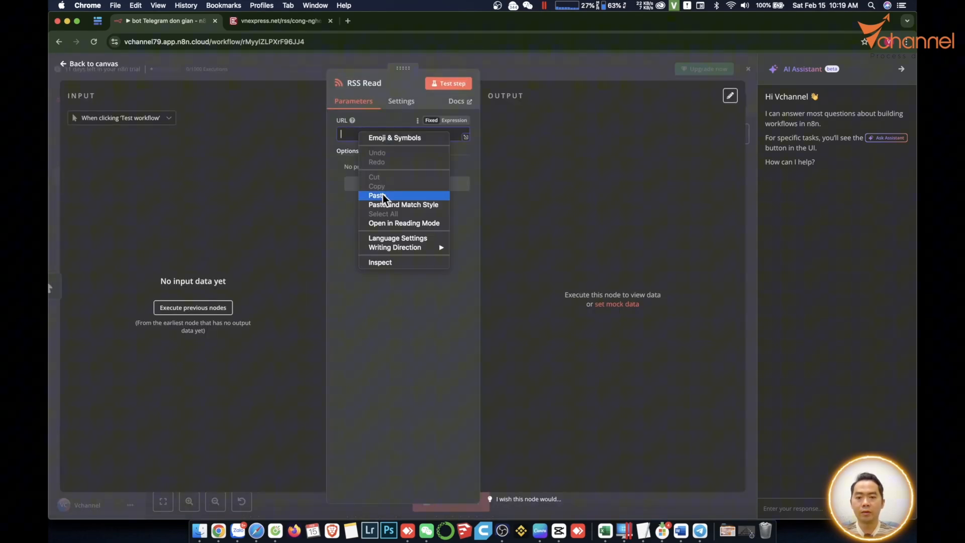
click(376, 195)
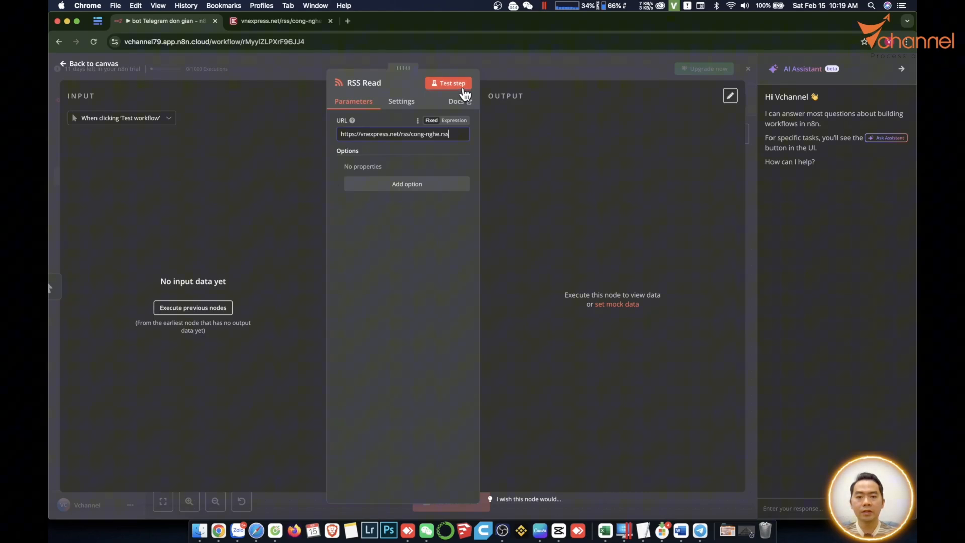
click(452, 84)
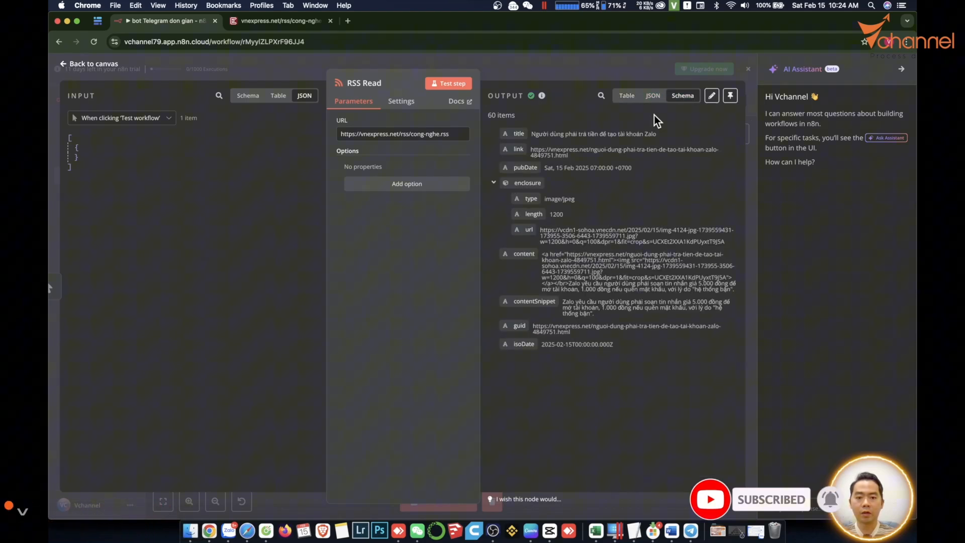
- Review the 60 fetched articles in Table and JSON views, then return to the canvas
click(626, 96)
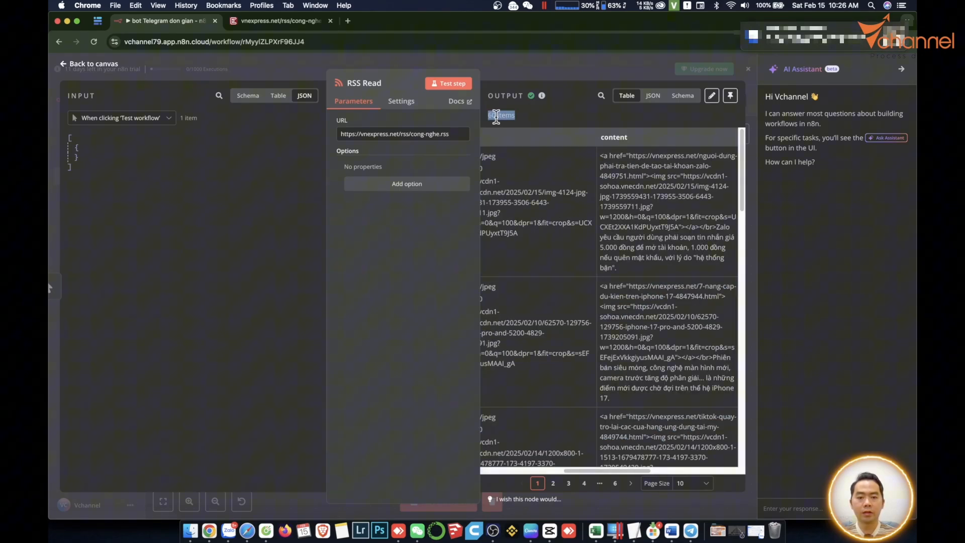
click(651, 95)
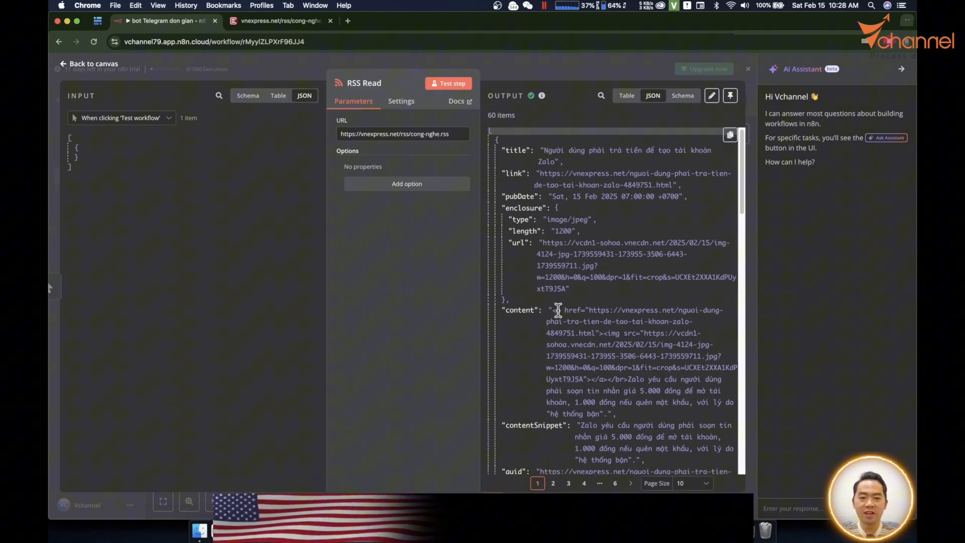
scroll(down, 3)
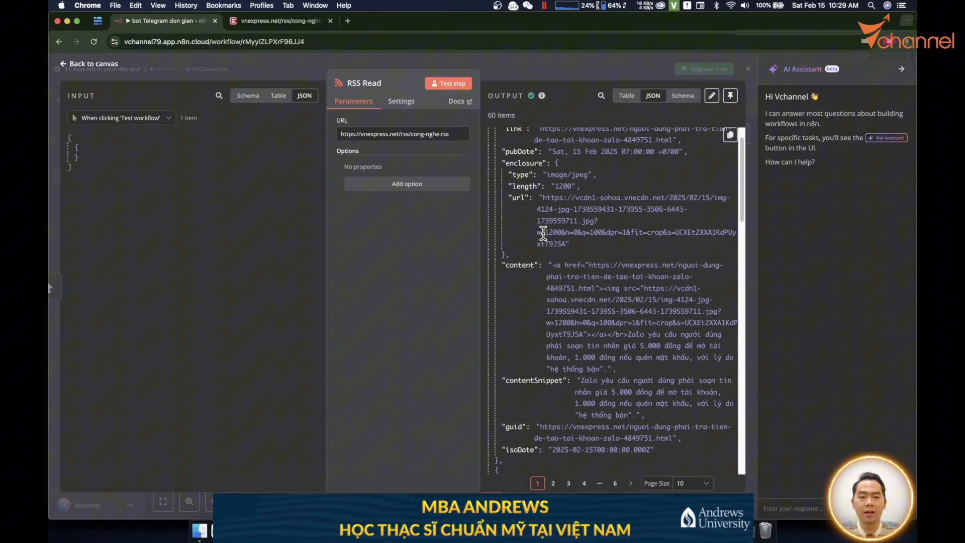
scroll(up, 3)
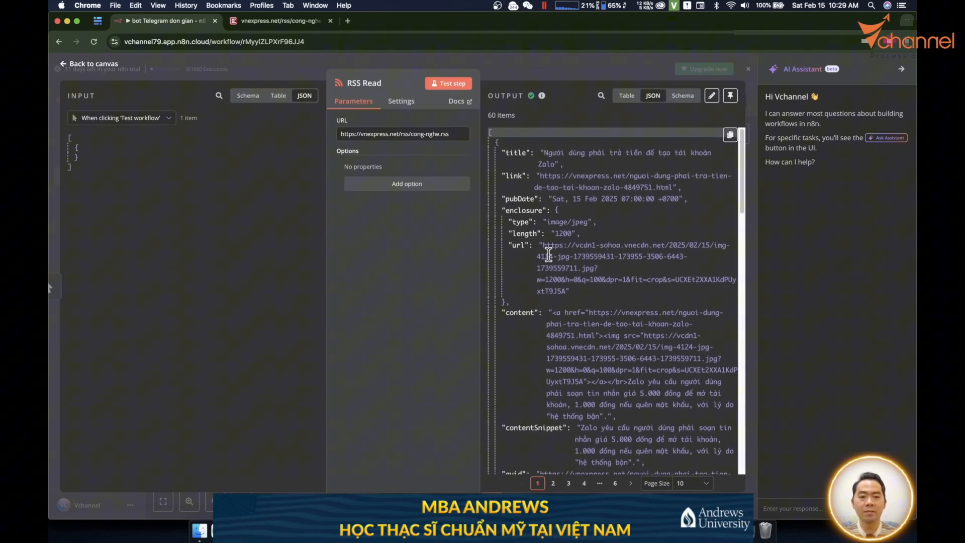
click(88, 64)
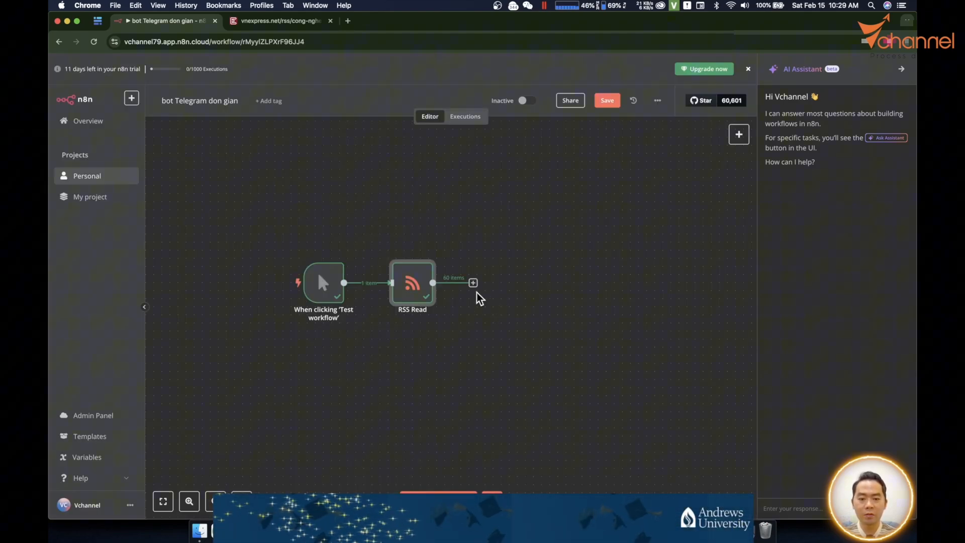
- Add a Limit node after RSS Read with Max Items 3 and test it
click(473, 282)
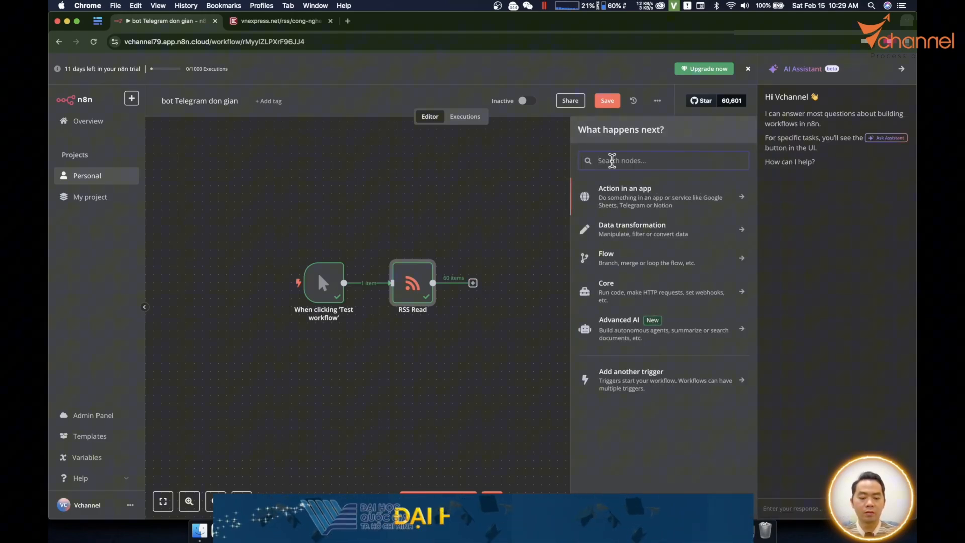
click(473, 283)
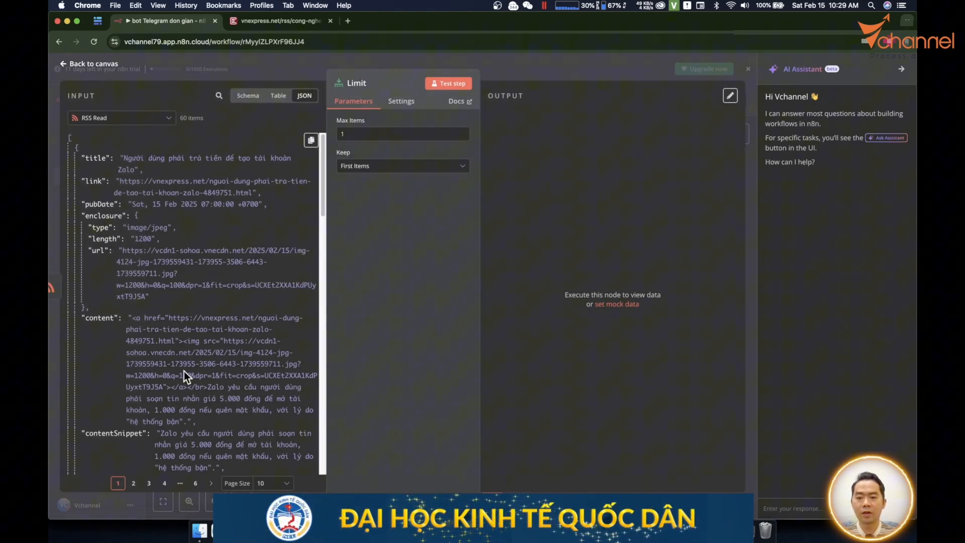
click(402, 134)
text(3)
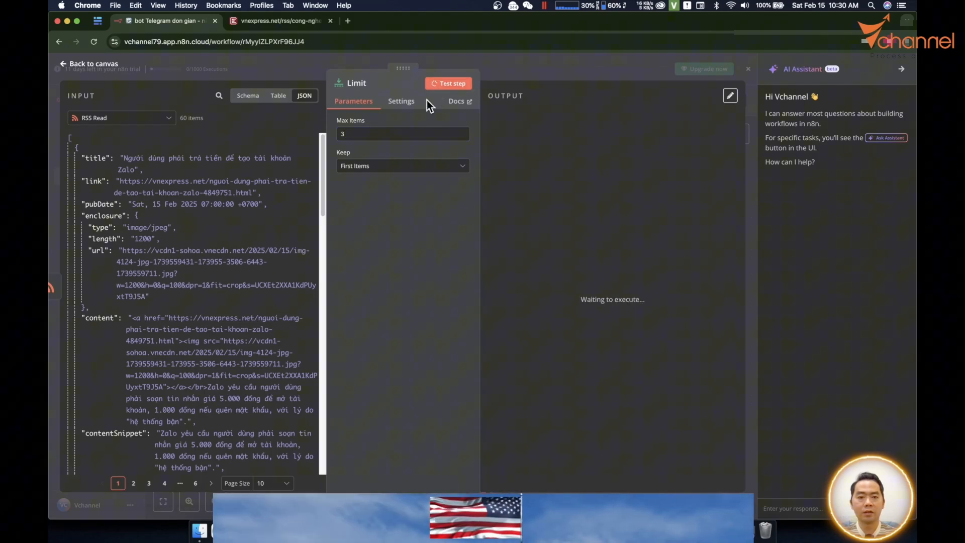
click(451, 83)
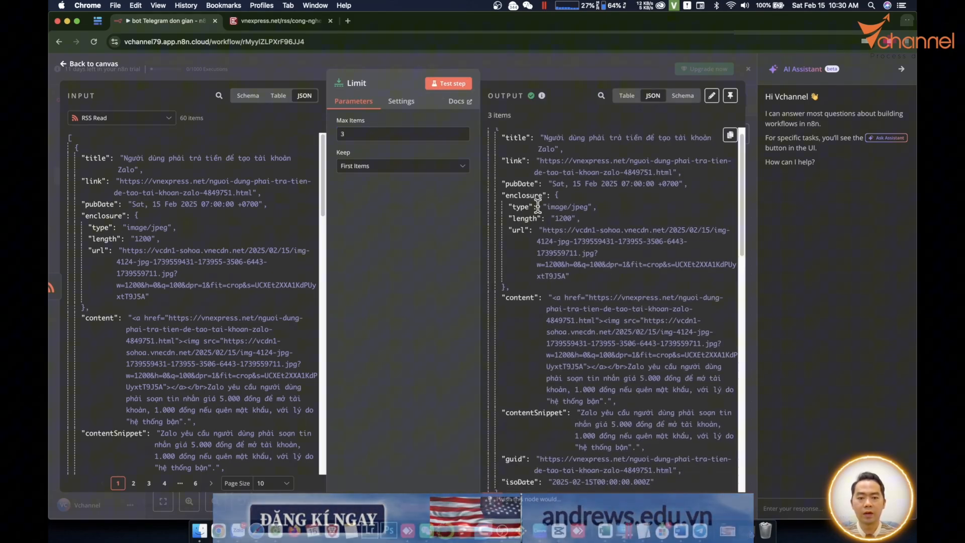
- Leave Keep as First Items after checking the choices, then return to the canvas
scroll(down, 3)
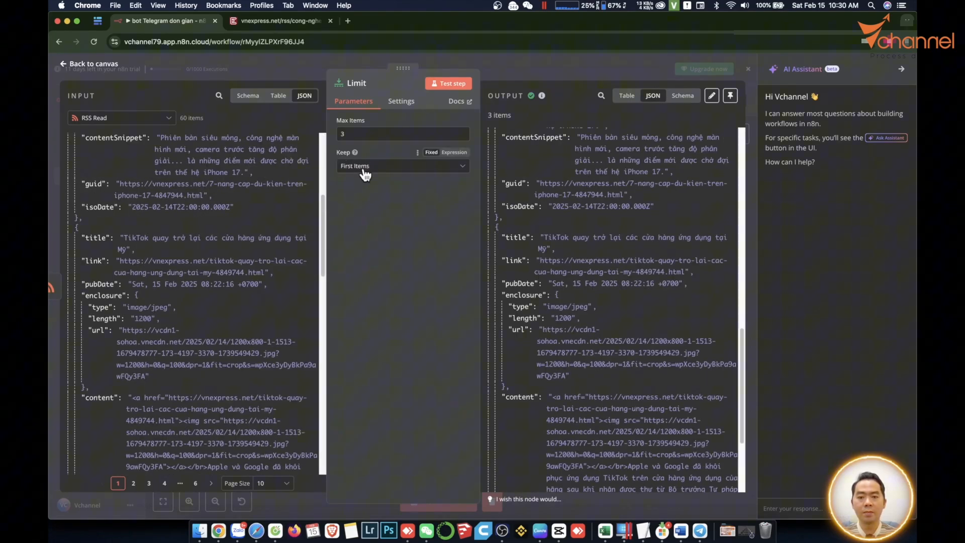
click(402, 165)
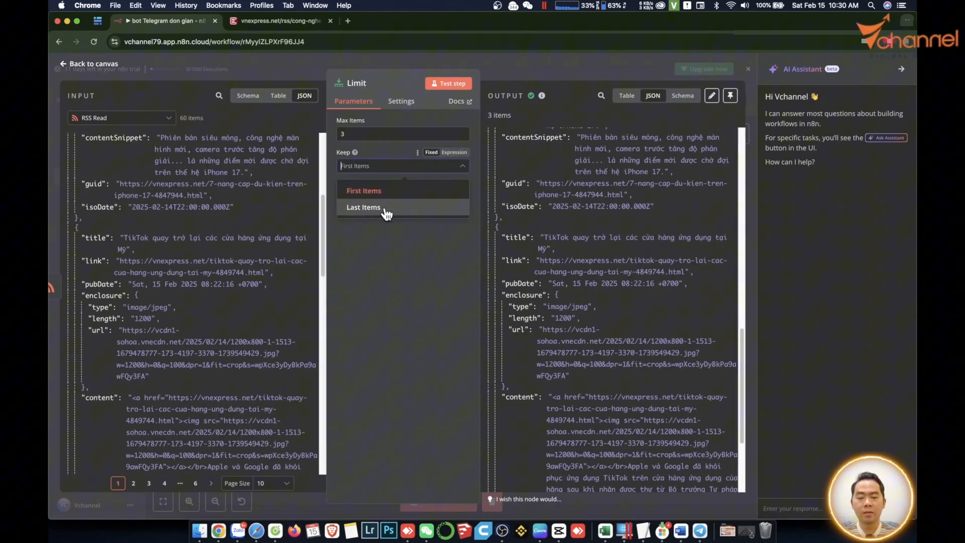
mouse_move(350, 467)
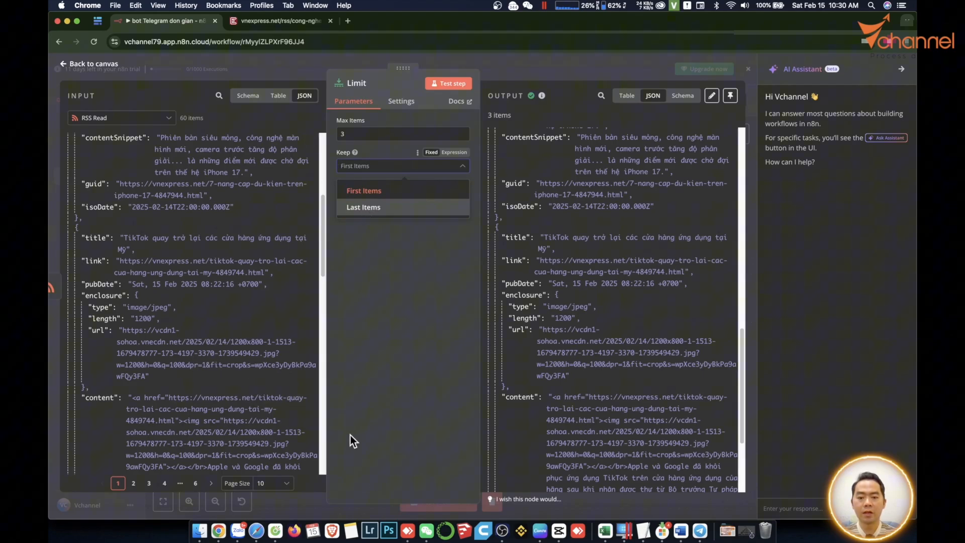
mouse_move(380, 297)
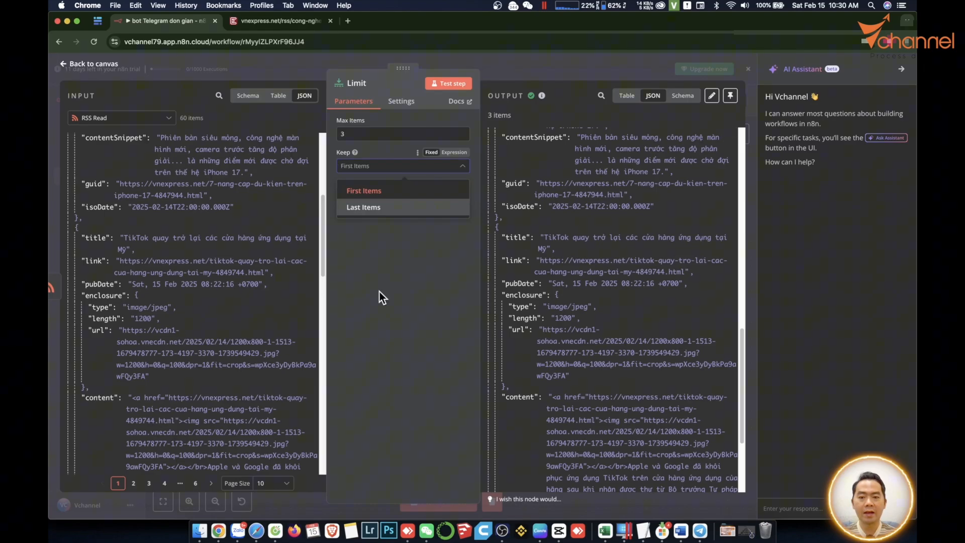
click(62, 64)
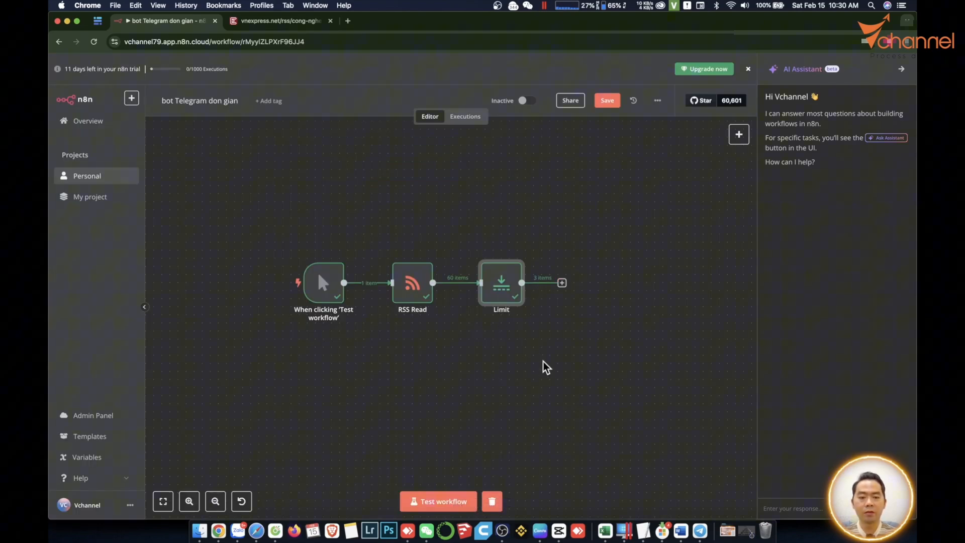
- Add a Telegram node after Limit using the Send a text message action
click(560, 283)
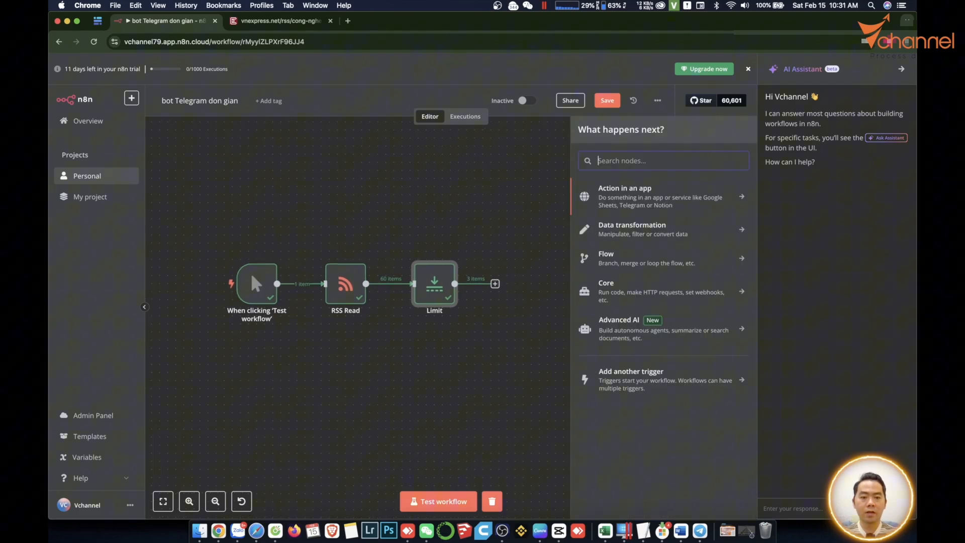
text(tele)
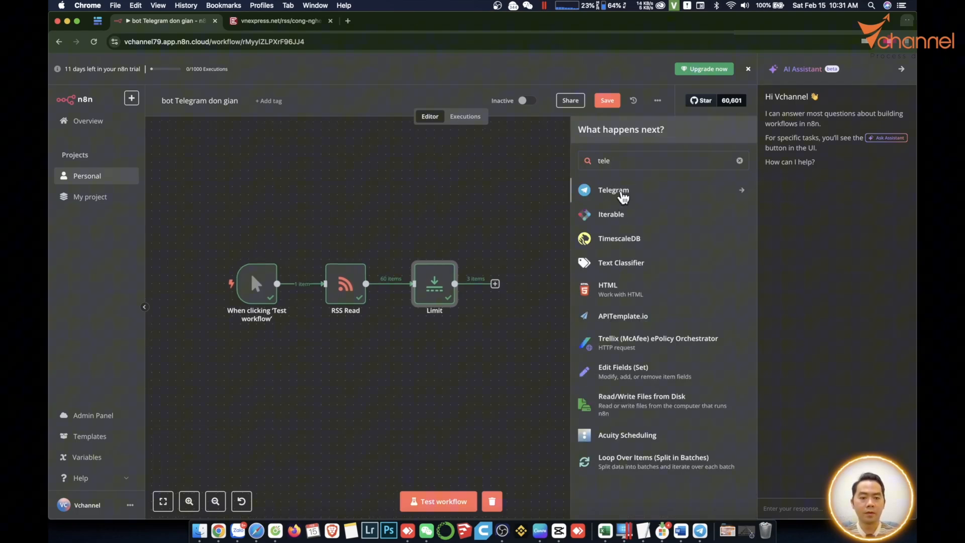
click(613, 190)
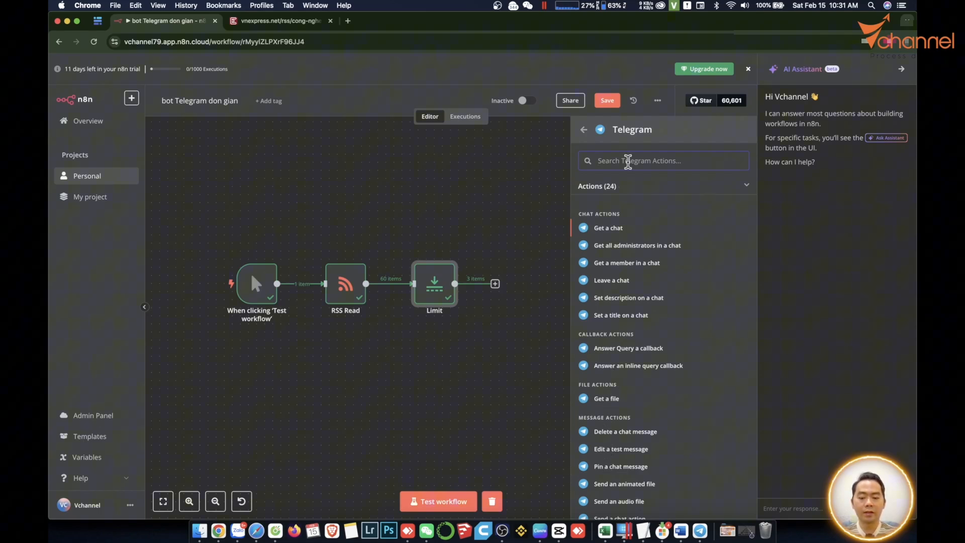
text(send)
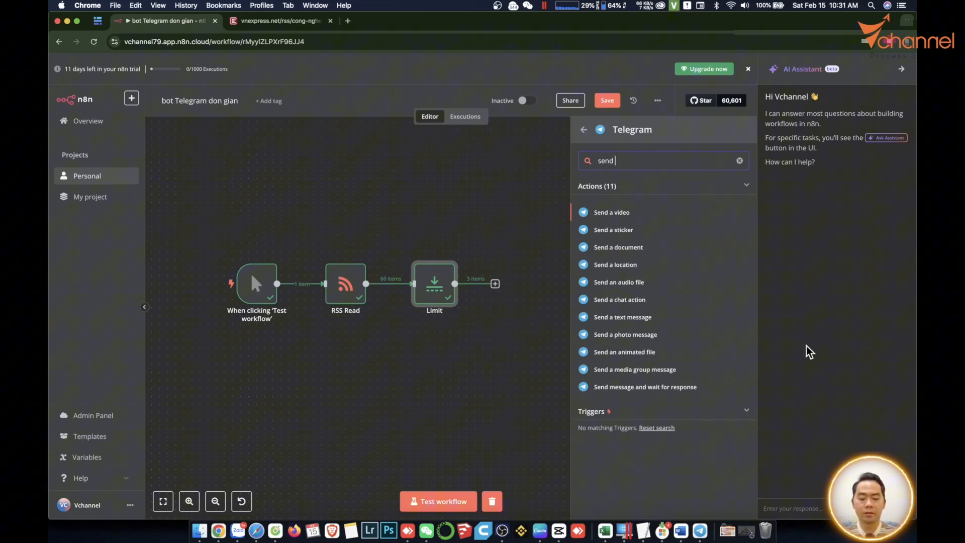
text(mes)
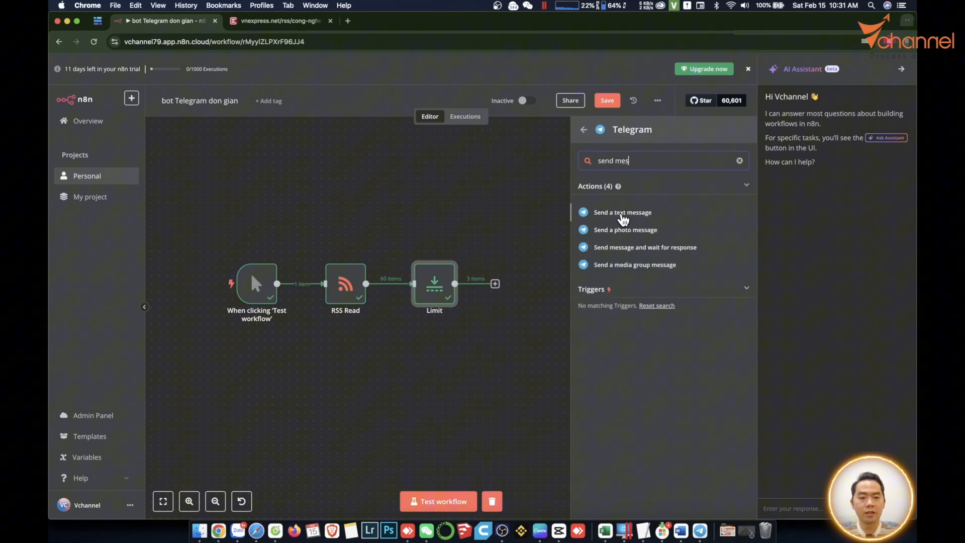
click(621, 212)
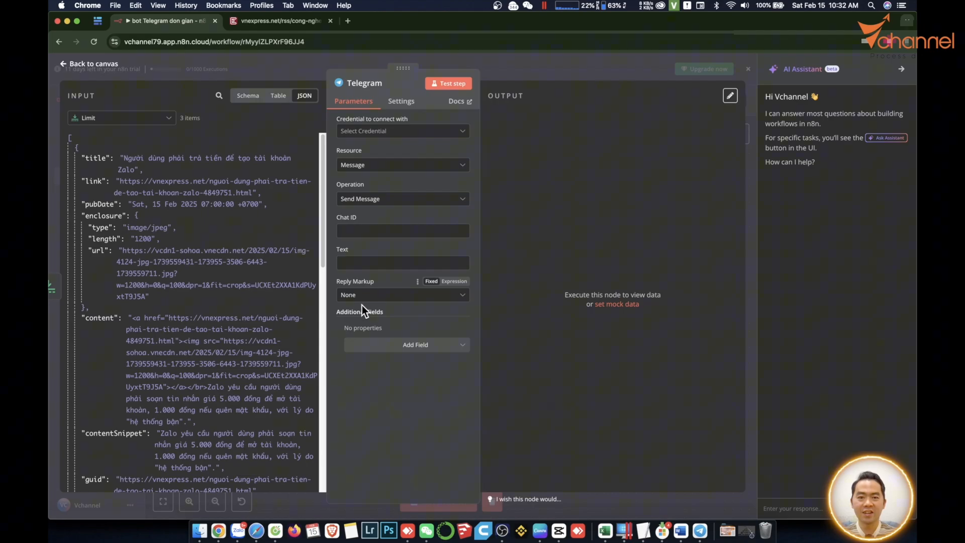
mouse_move(441, 182)
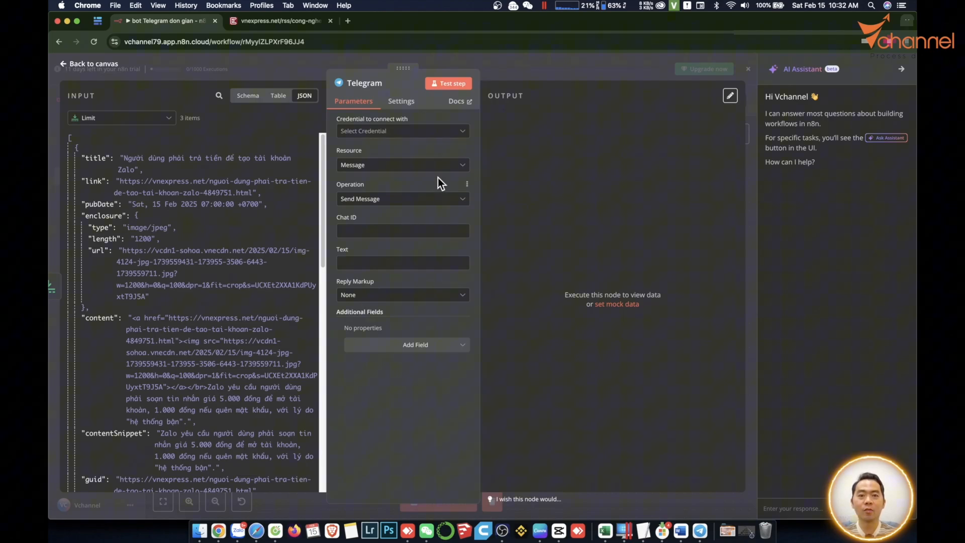
mouse_move(372, 217)
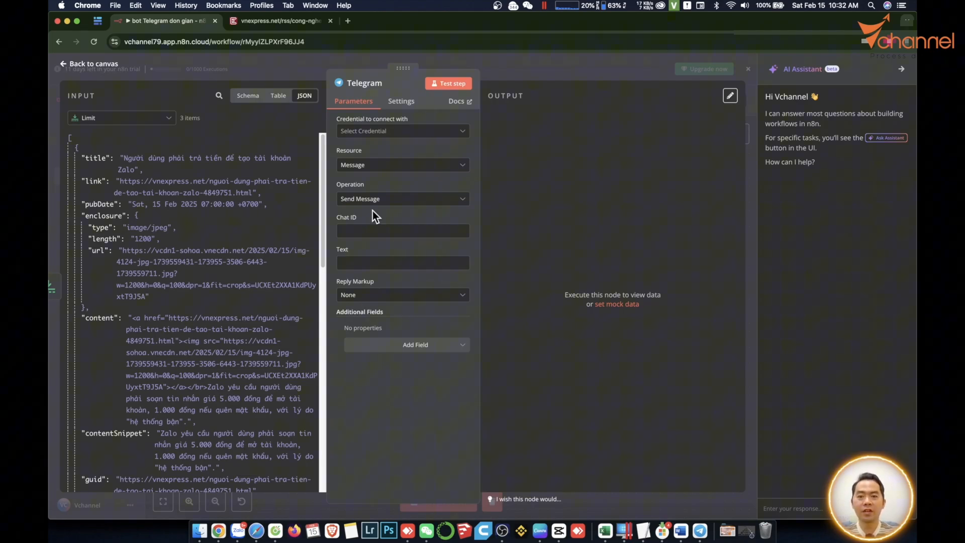
mouse_move(699, 529)
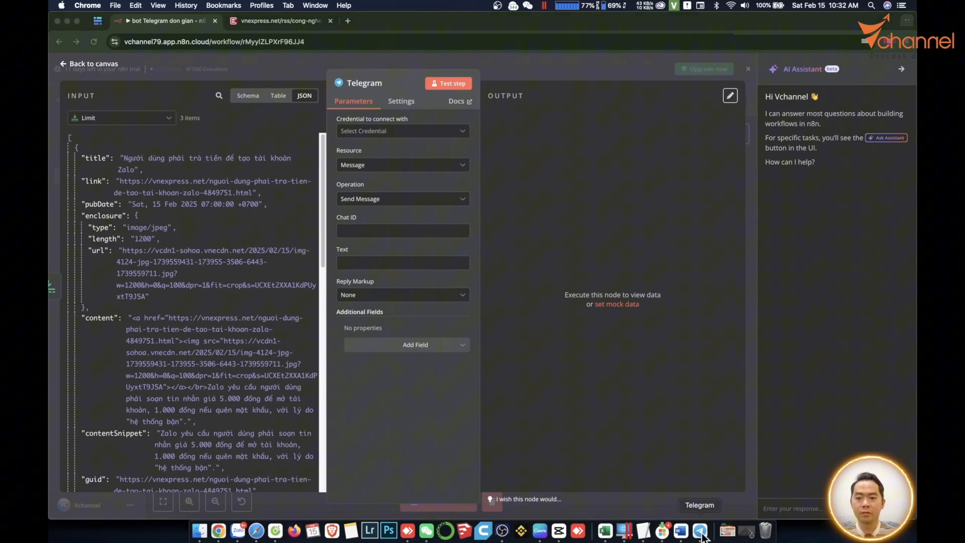
- In Telegram, find the BotFather chat and start the conversation
click(701, 530)
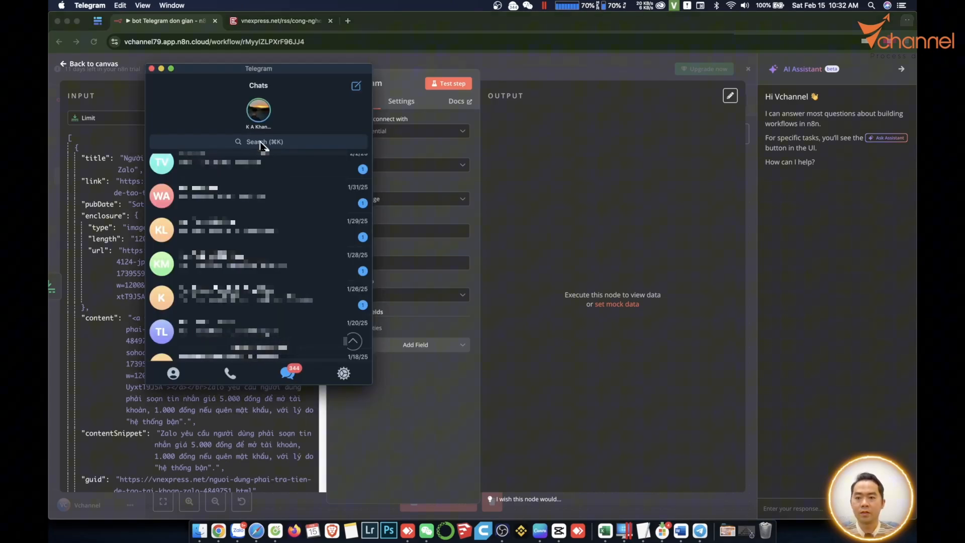
click(259, 141)
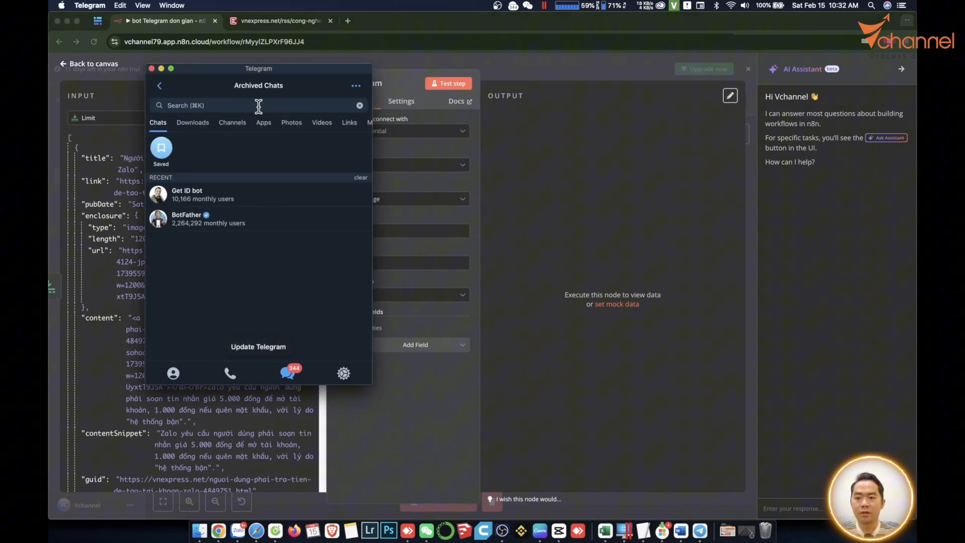
text(botfa)
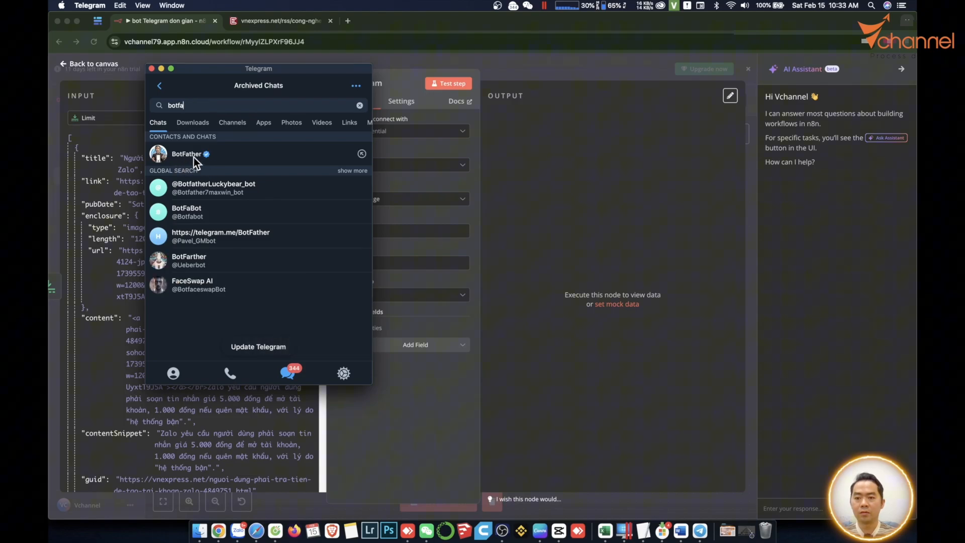
click(187, 154)
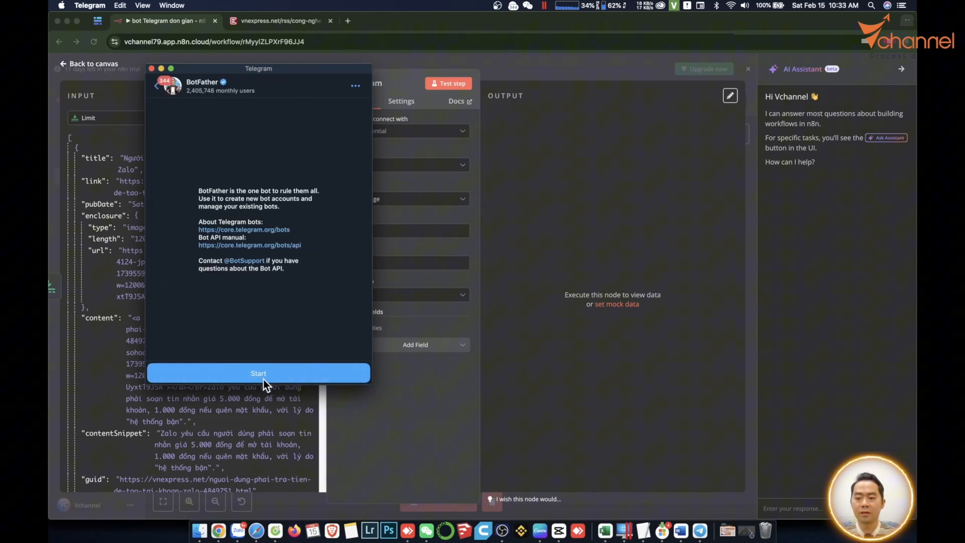
click(259, 373)
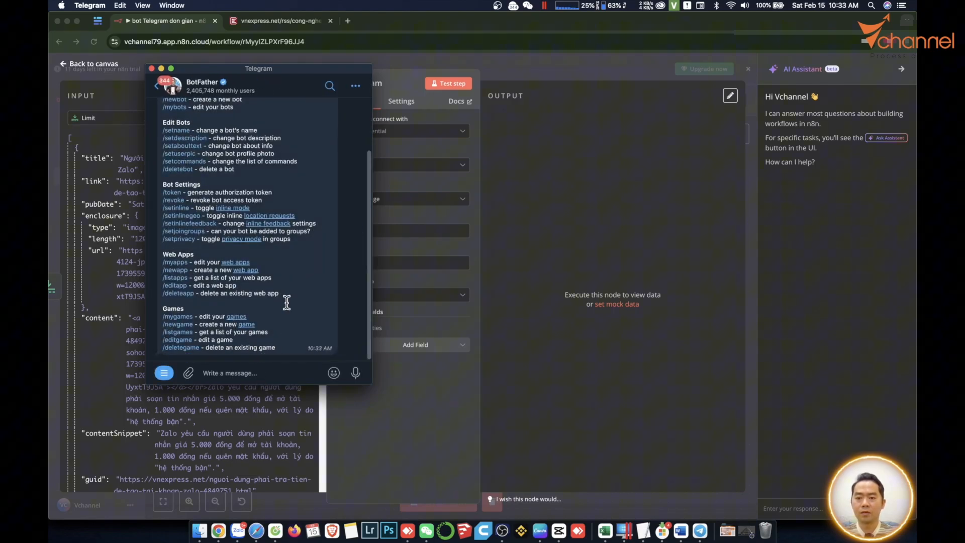
mouse_move(171, 374)
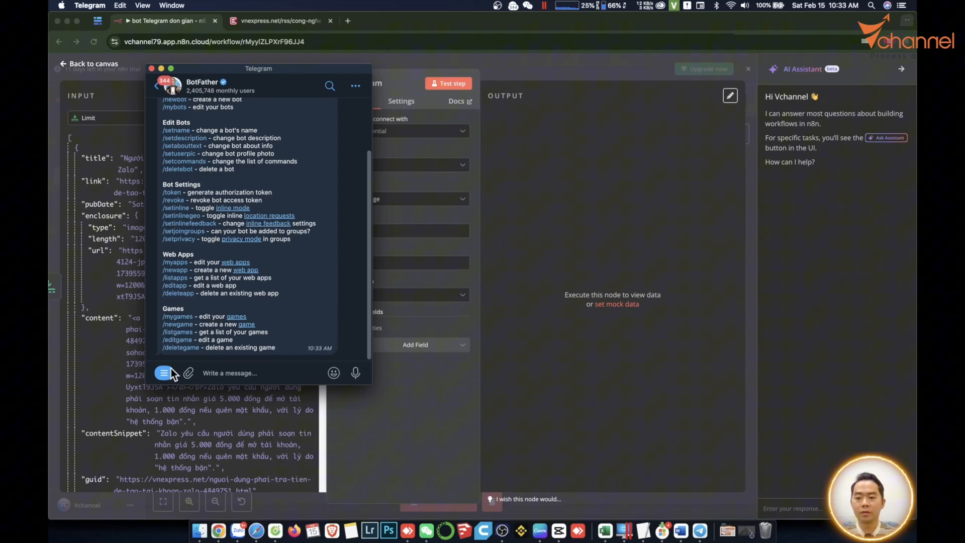
- Create a new bot VchannelVn_bot via /newbot and copy its HTTP API token
click(164, 373)
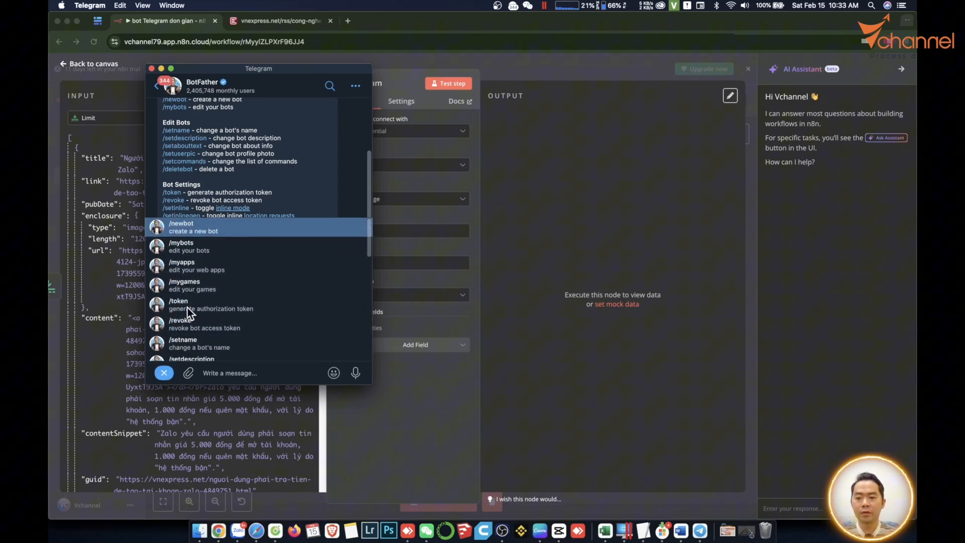
mouse_move(191, 232)
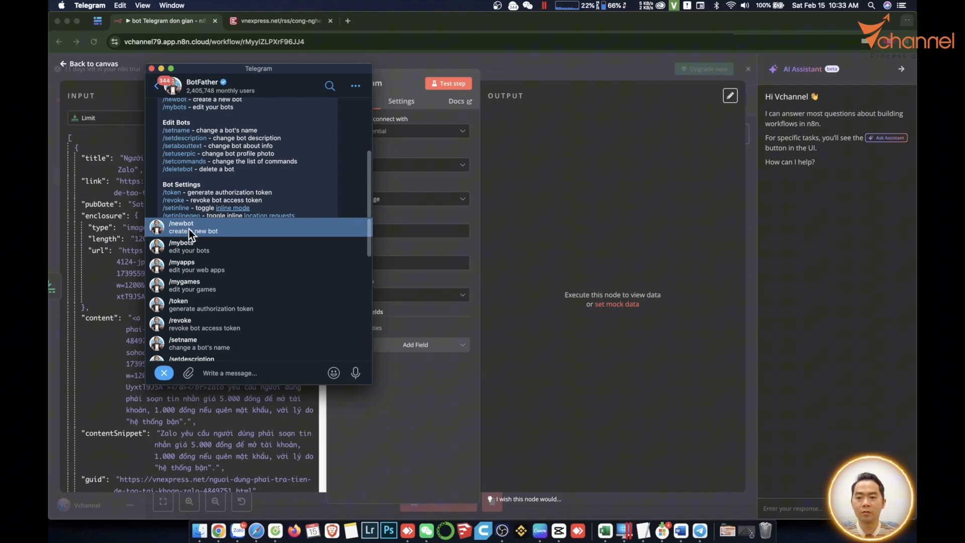
click(193, 227)
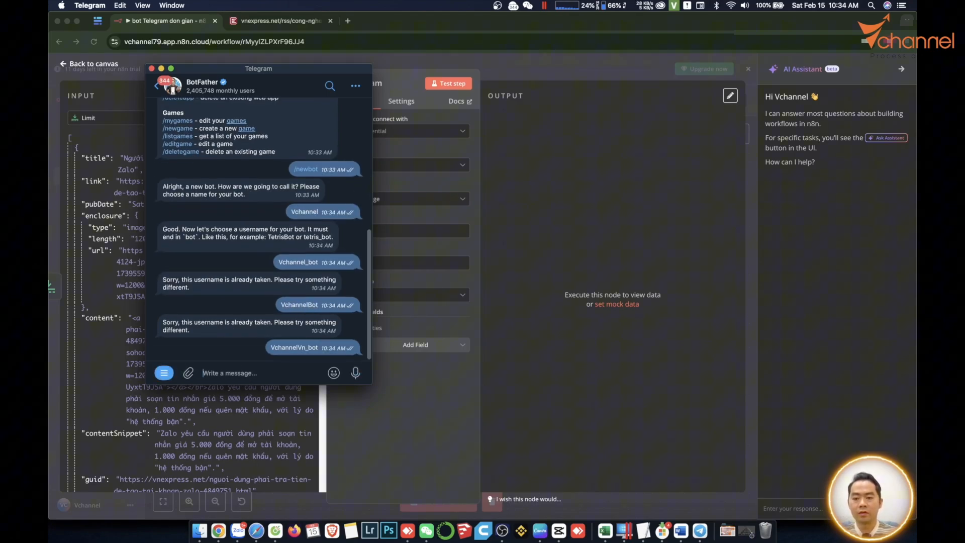
scroll(down, 3)
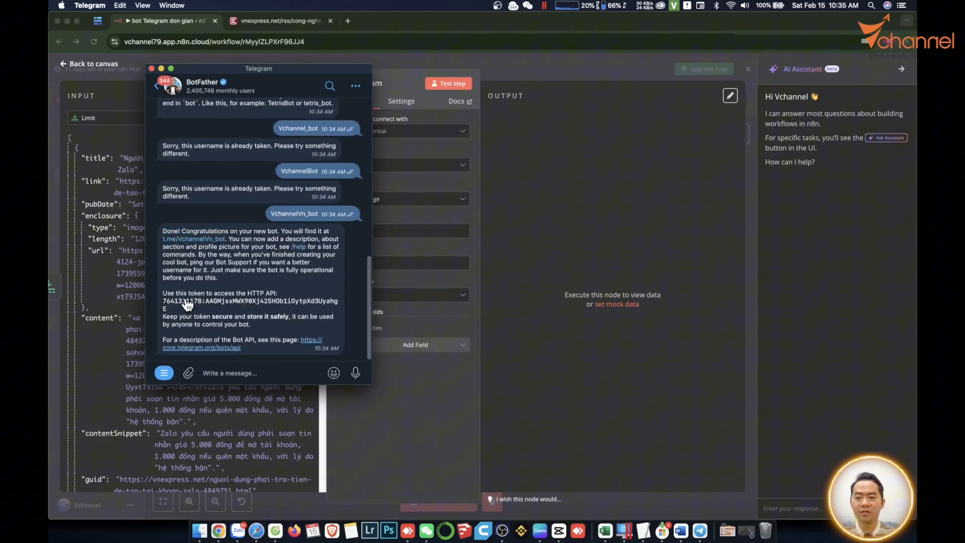
mouse_move(215, 306)
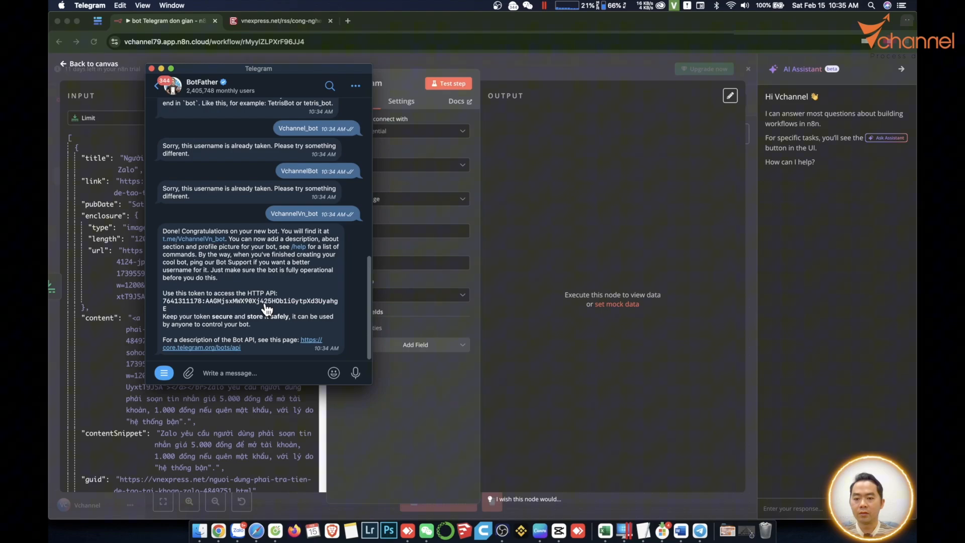
click(265, 305)
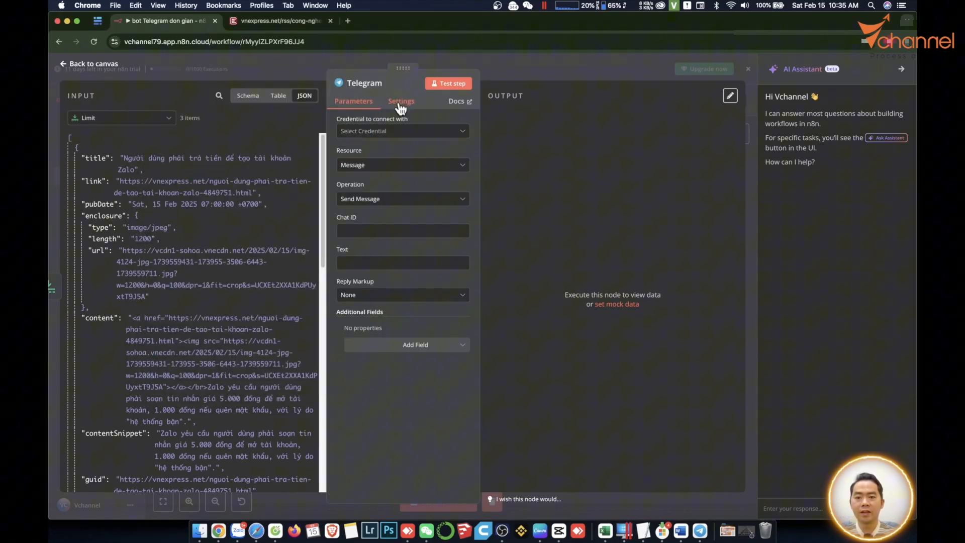
mouse_move(366, 126)
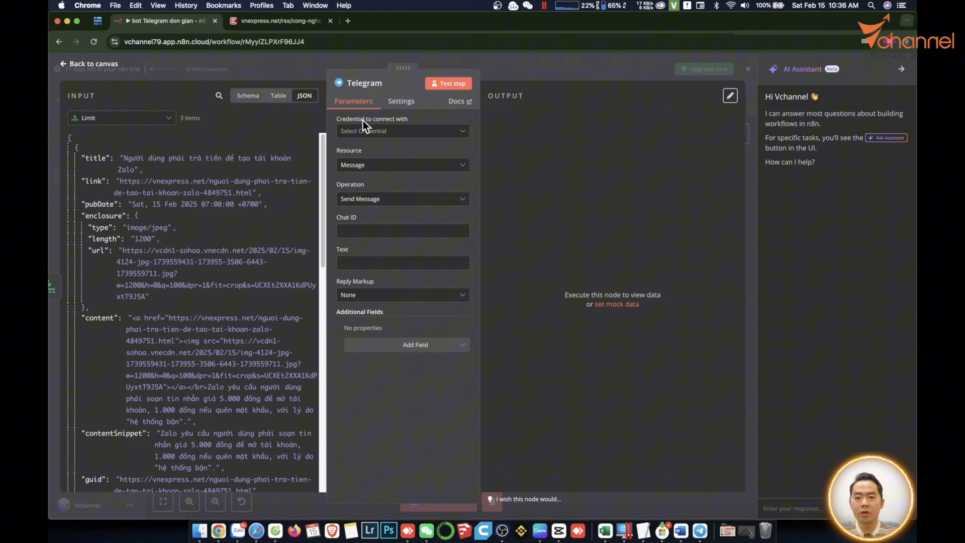
mouse_move(369, 130)
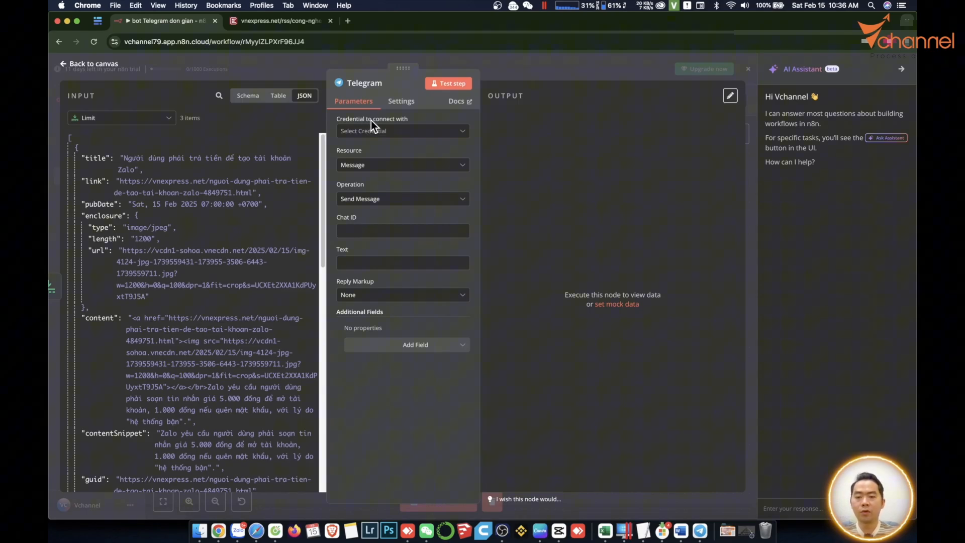
mouse_move(377, 122)
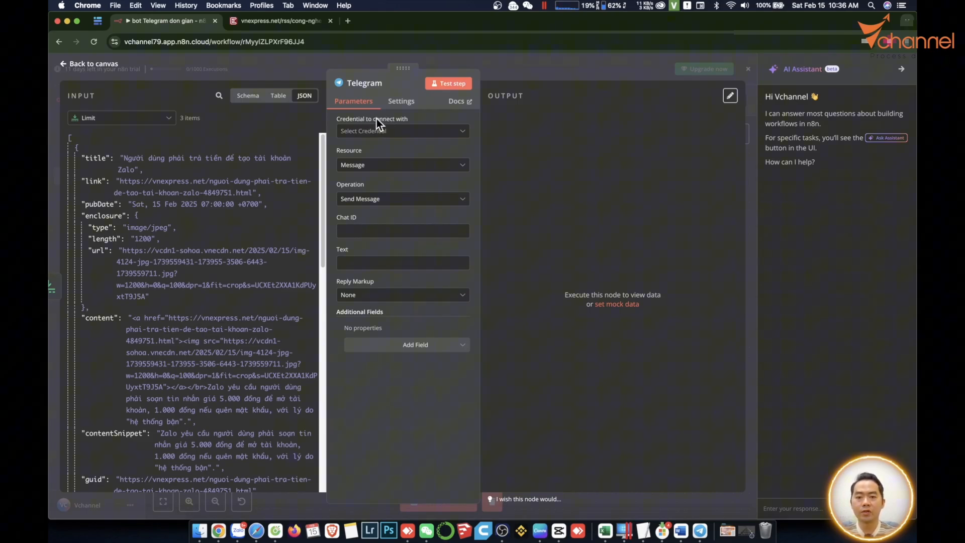
- From the Telegram node's credential list, start creating a new credential
click(401, 130)
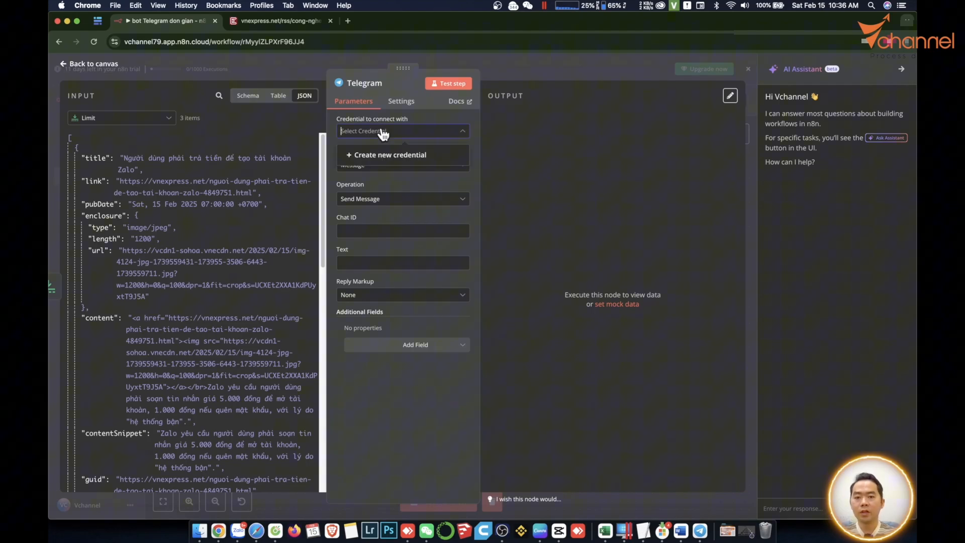
mouse_move(384, 159)
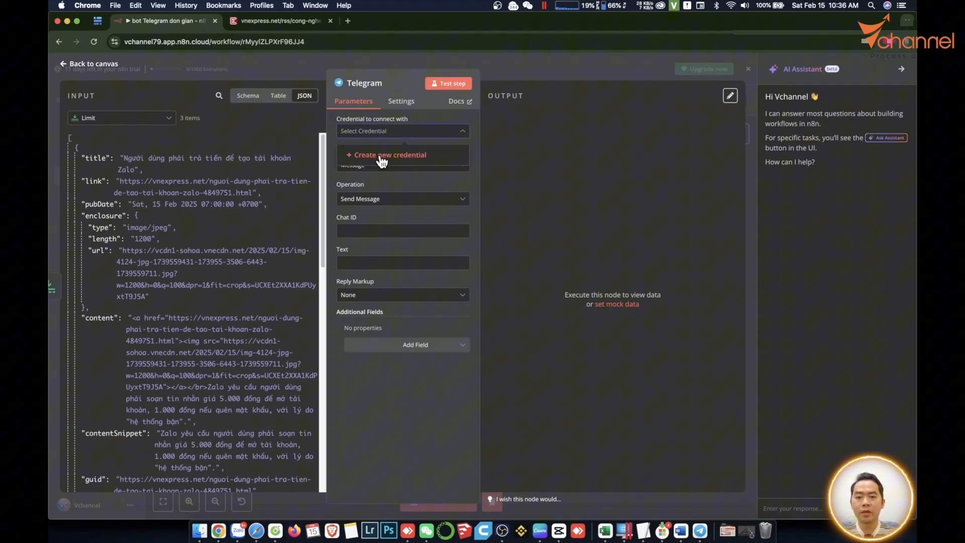
click(390, 155)
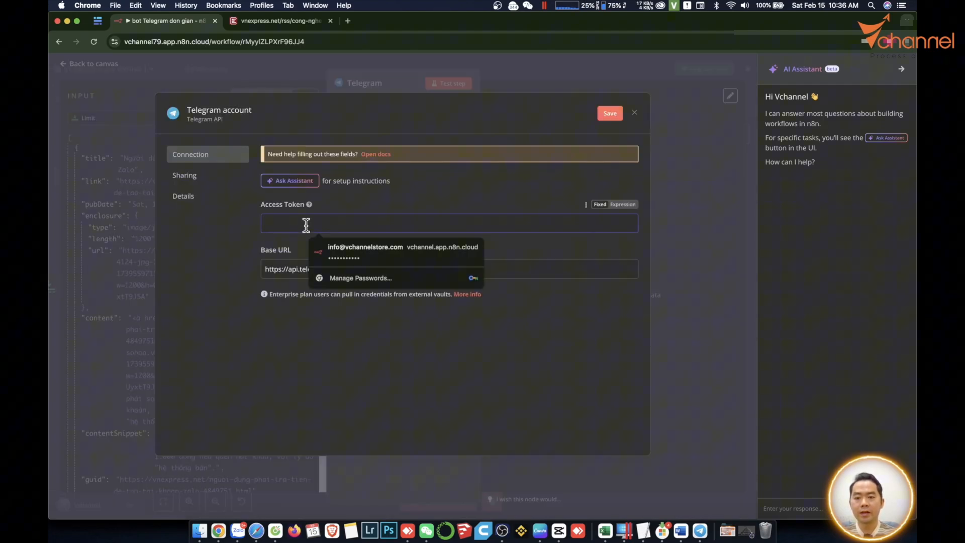
- Paste the bot token, save the credential as 'Bot Vchannel Tetegram' and close the dialog
right_click(305, 223)
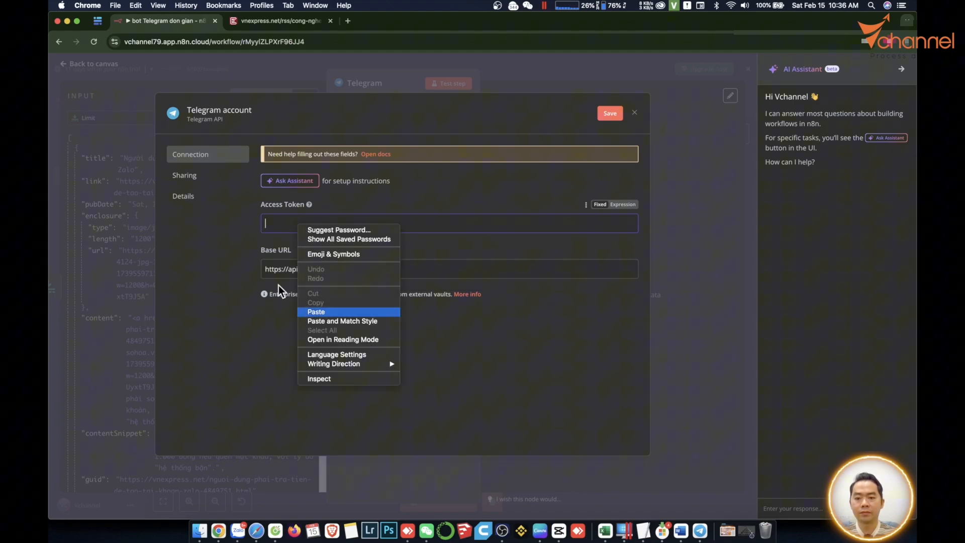
click(315, 312)
text(Bot Vchannel Tết)
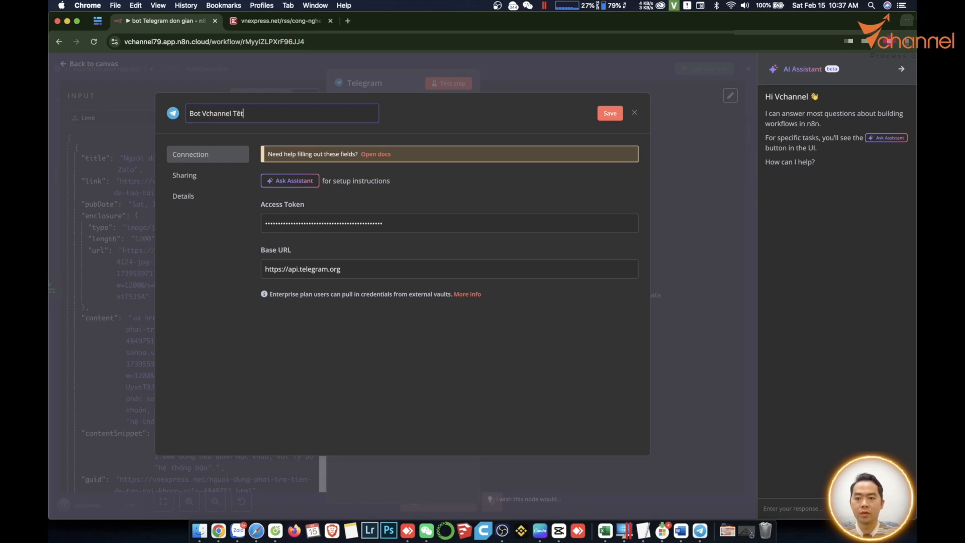
click(609, 112)
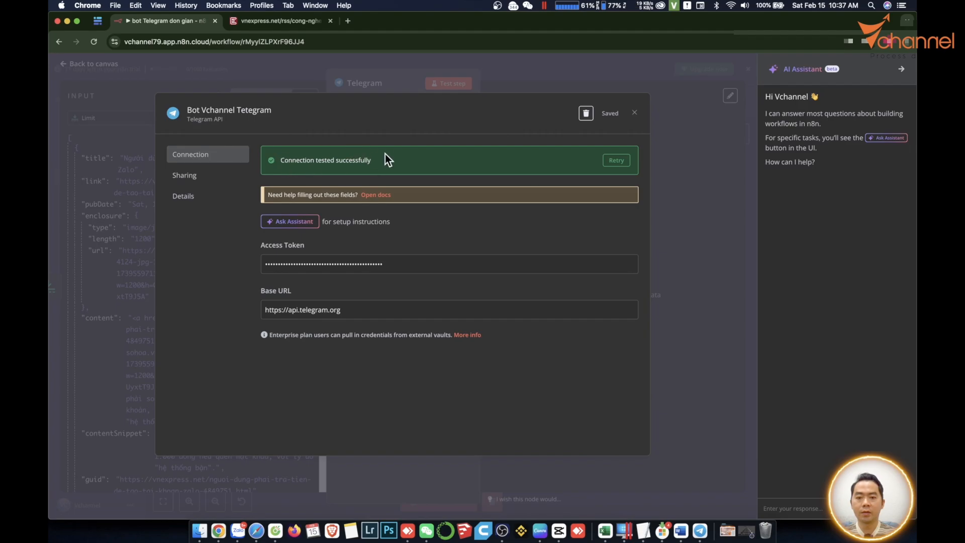
mouse_move(307, 154)
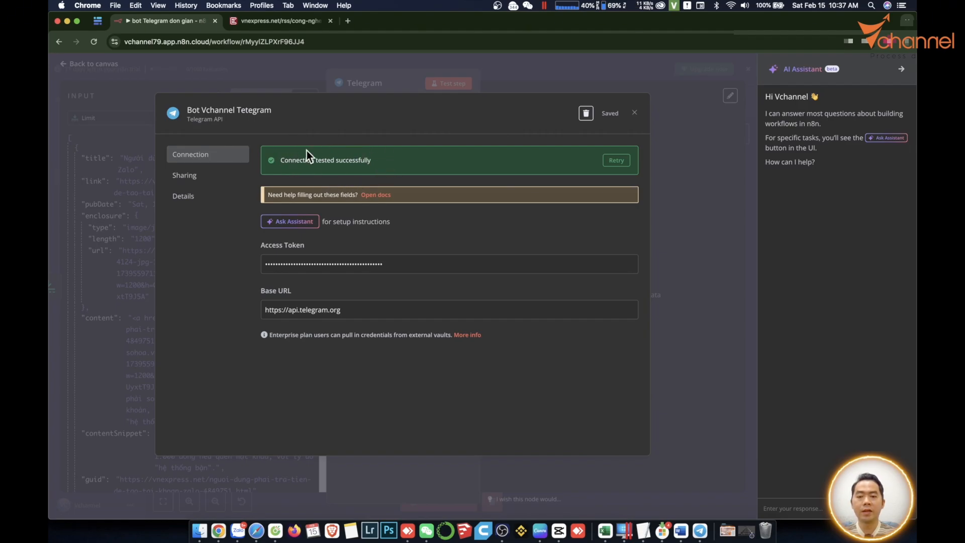
mouse_move(376, 476)
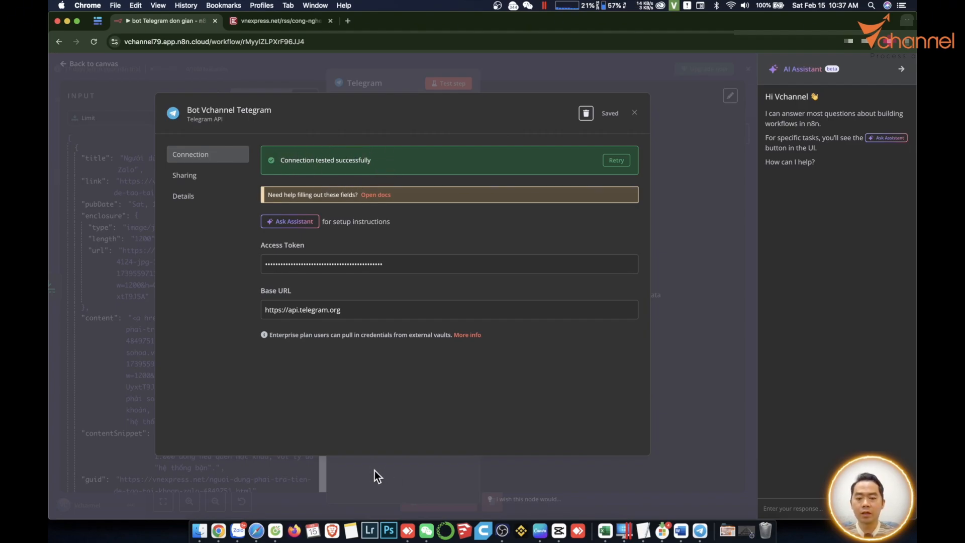
click(634, 112)
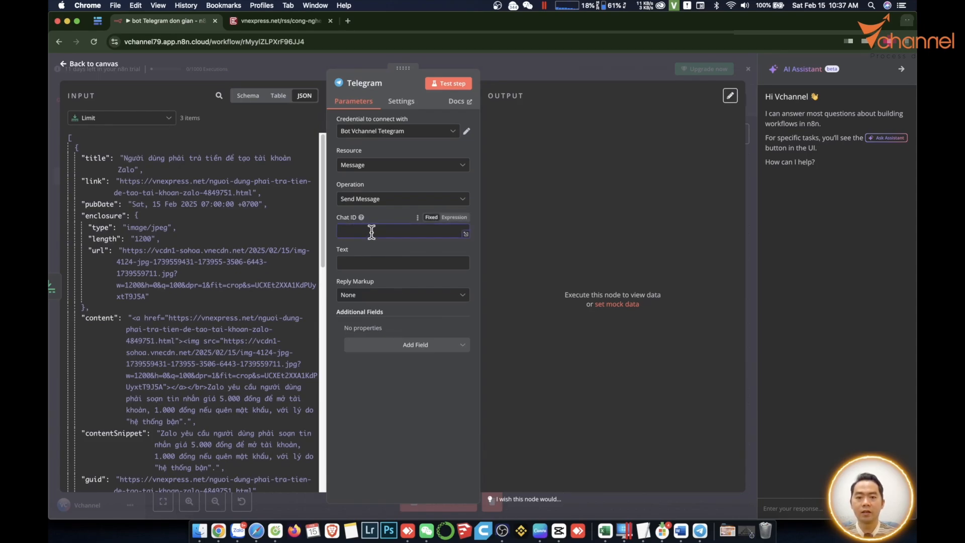
mouse_move(563, 189)
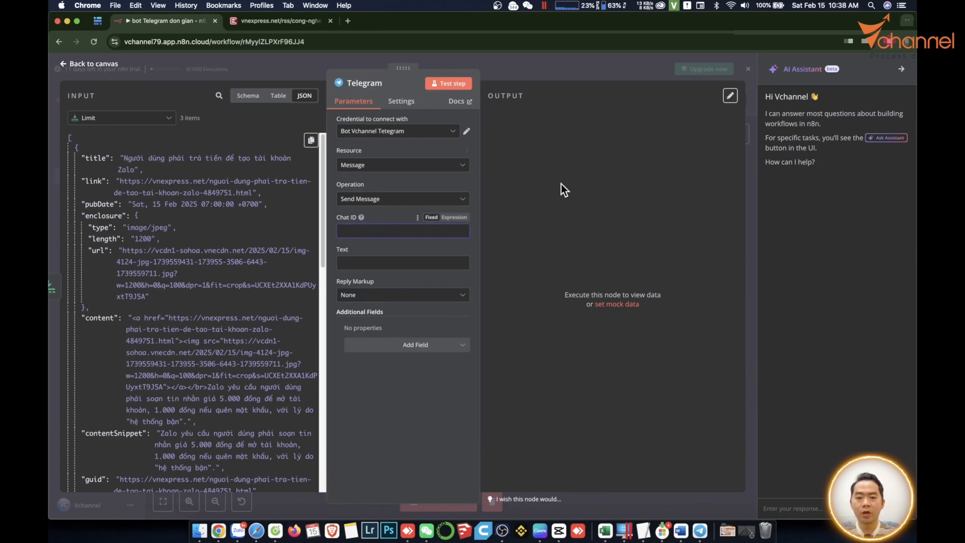
click(402, 231)
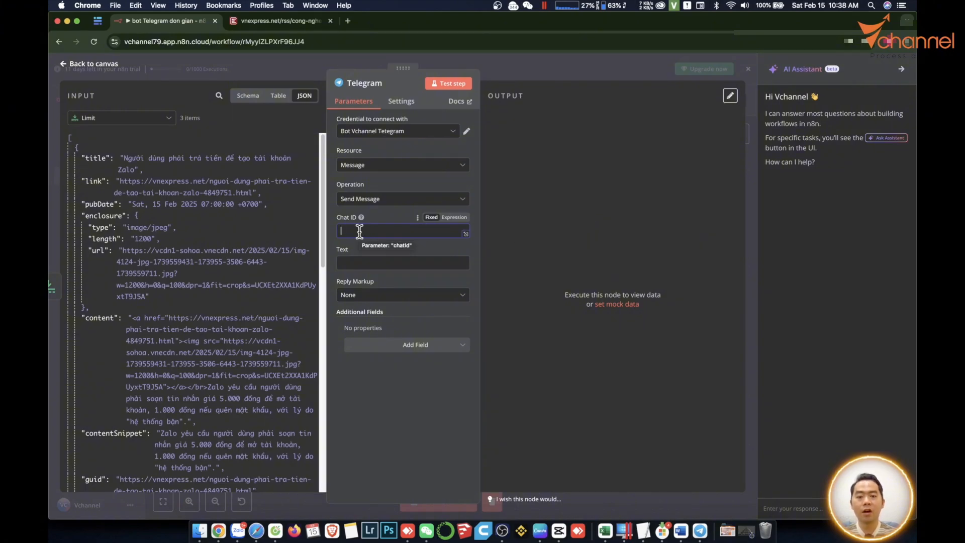
mouse_move(337, 212)
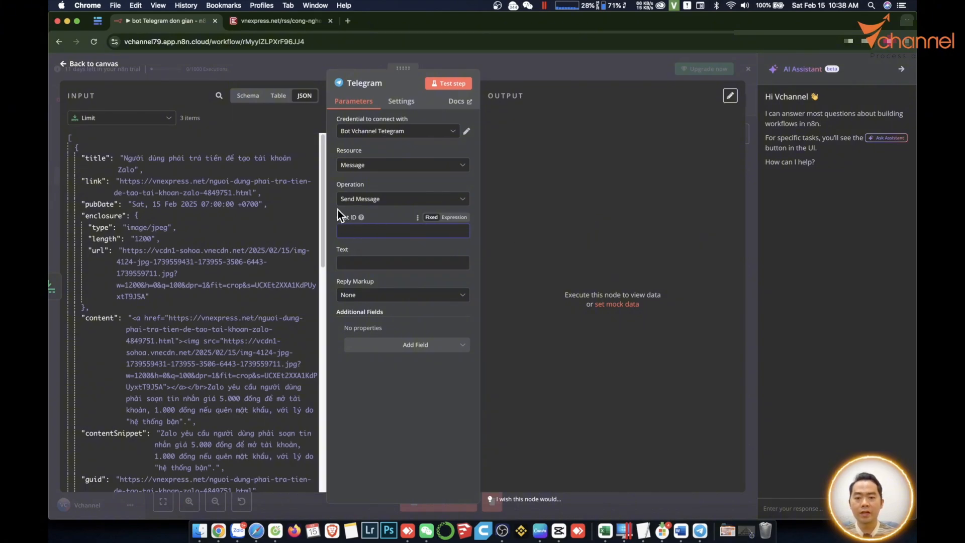
click(398, 231)
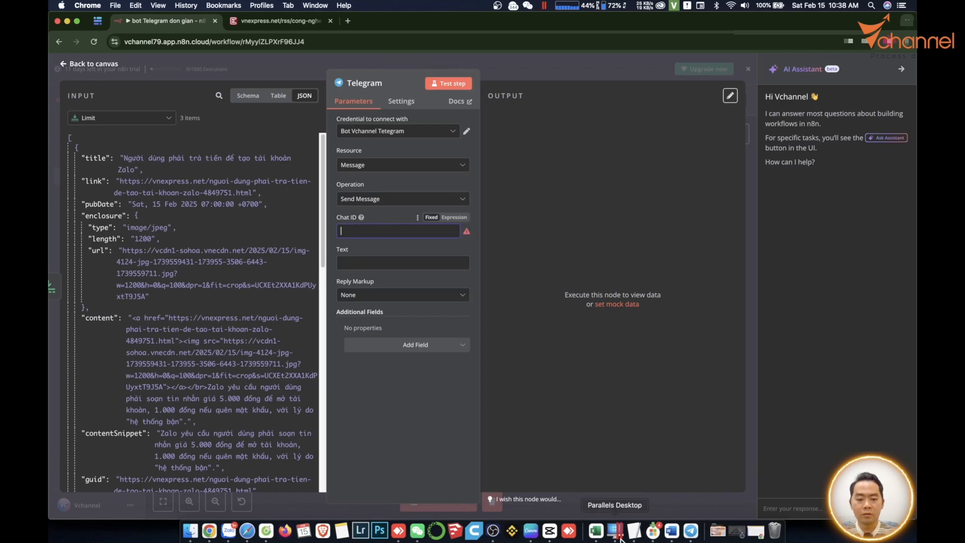
click(690, 530)
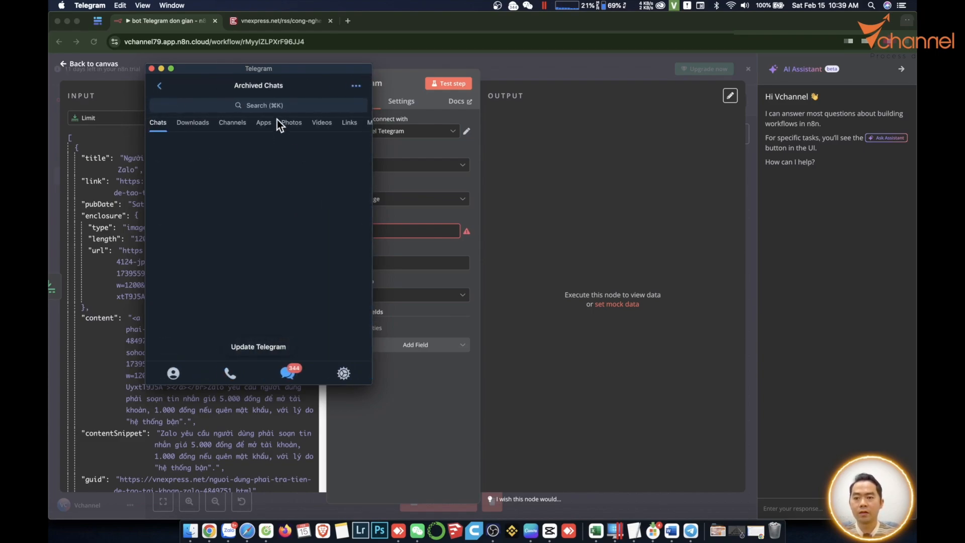
- Start the Get ID bot, send /my_id and copy the chat ID from its reply
text(get id)
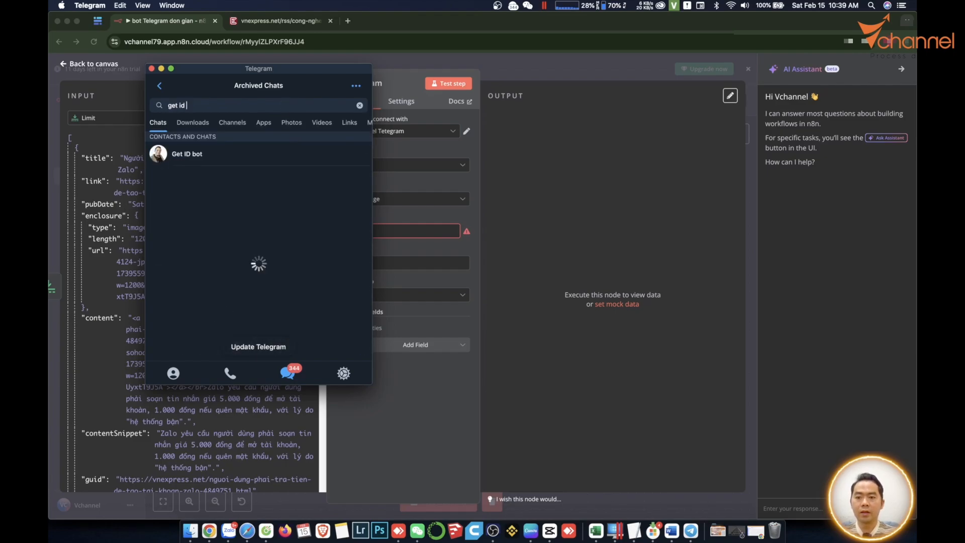
text(bot)
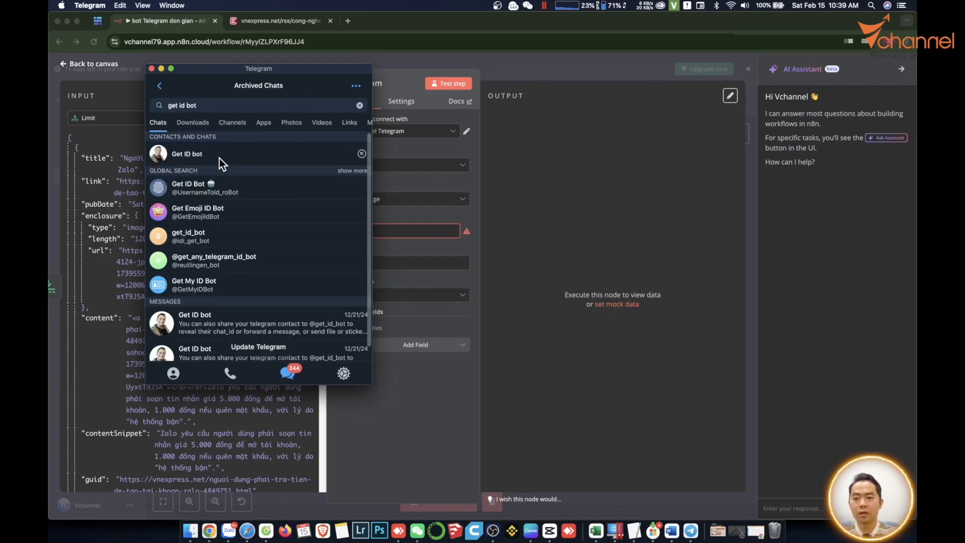
click(187, 153)
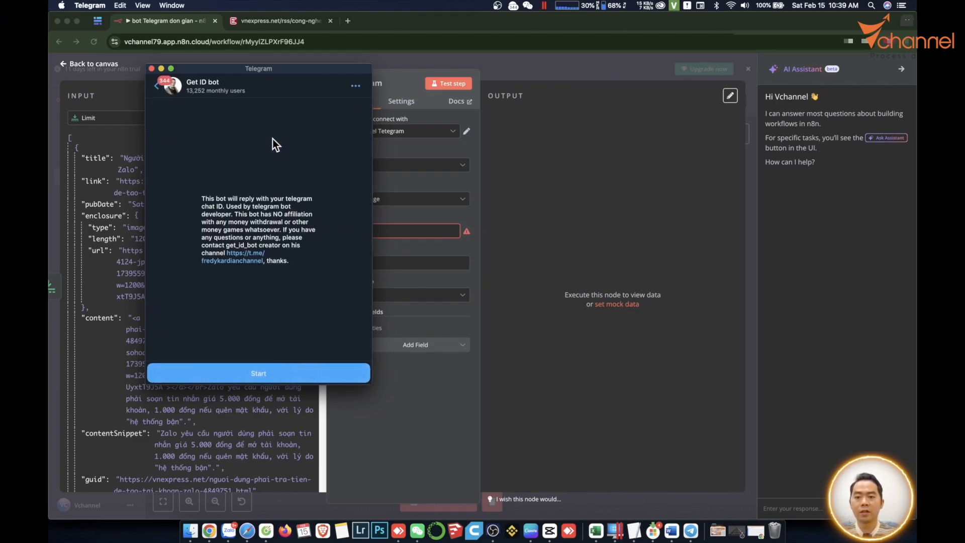
click(258, 373)
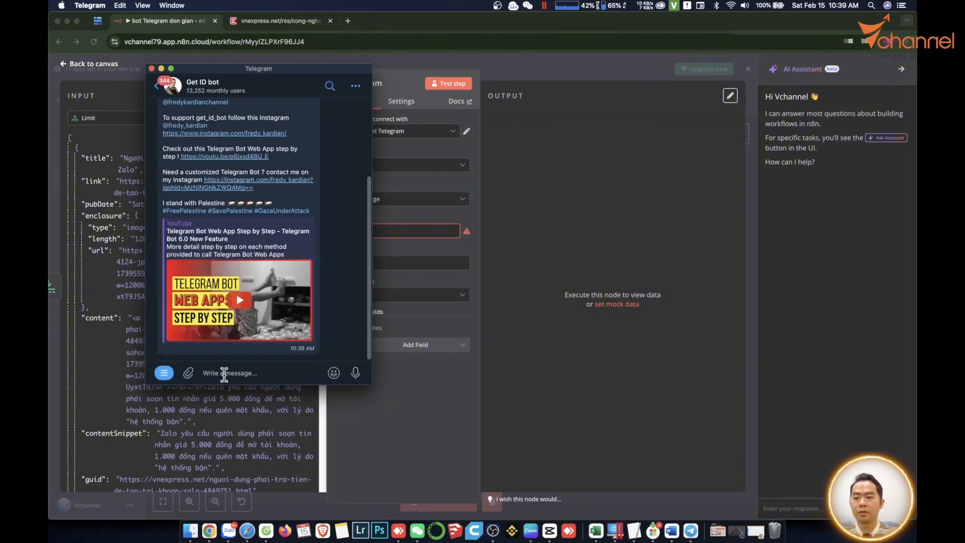
click(164, 372)
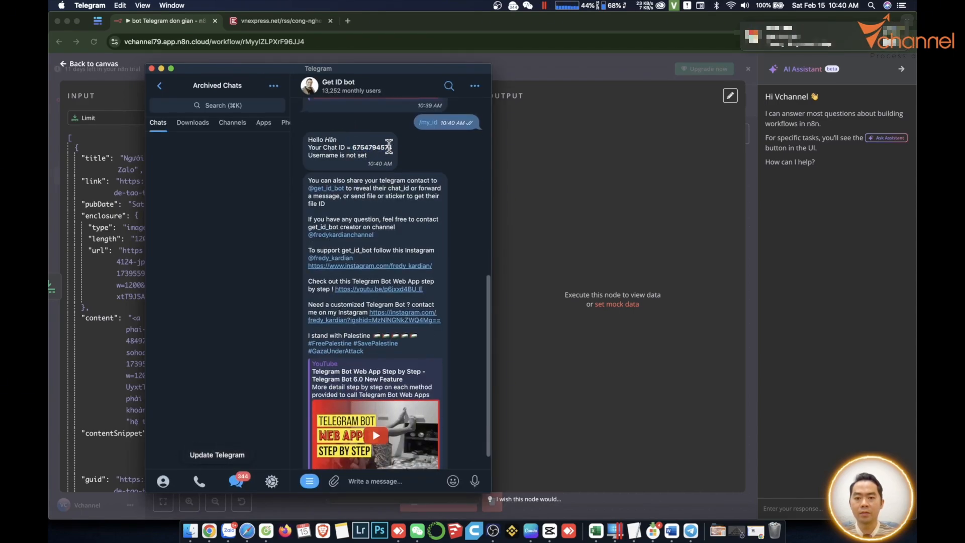
right_click(347, 148)
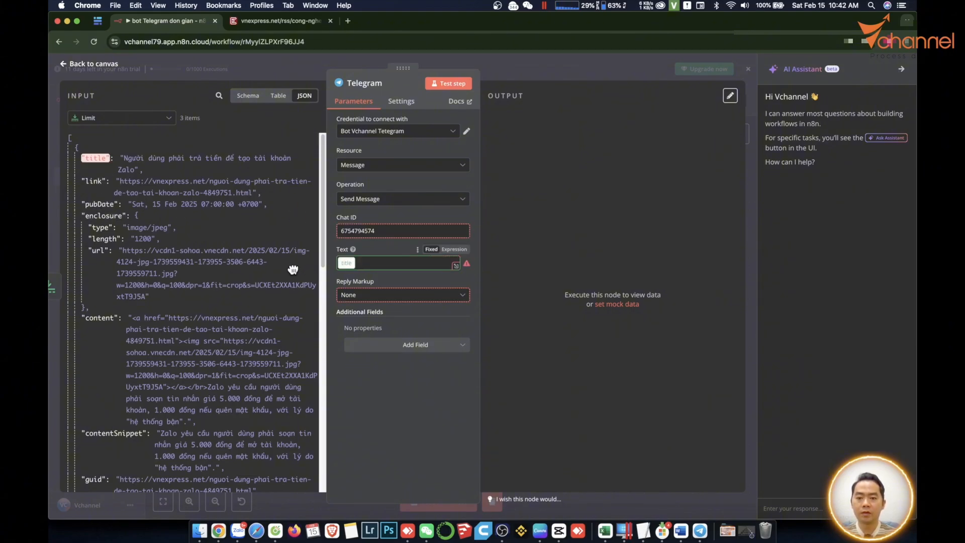
- Map the article title into Text and test the node; it fails with chat not found
click(454, 249)
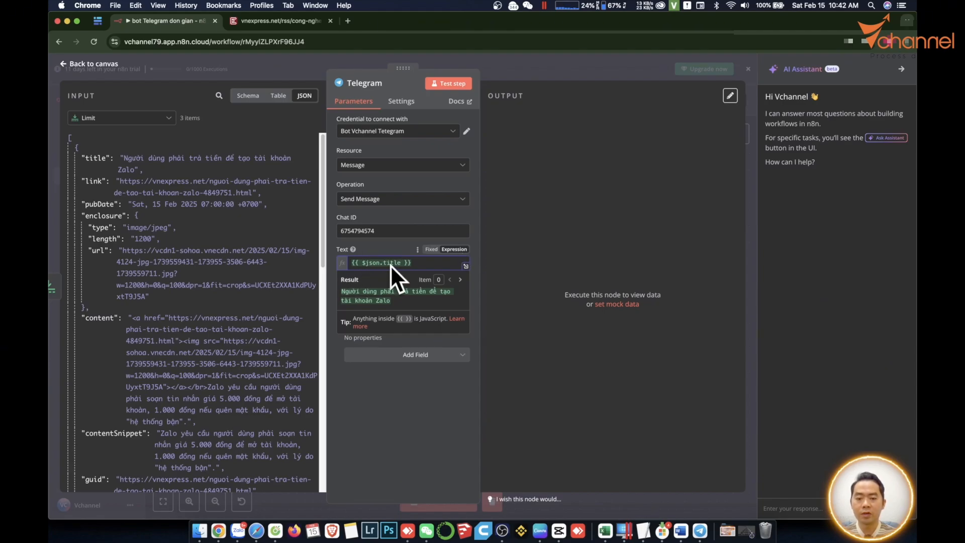
click(459, 279)
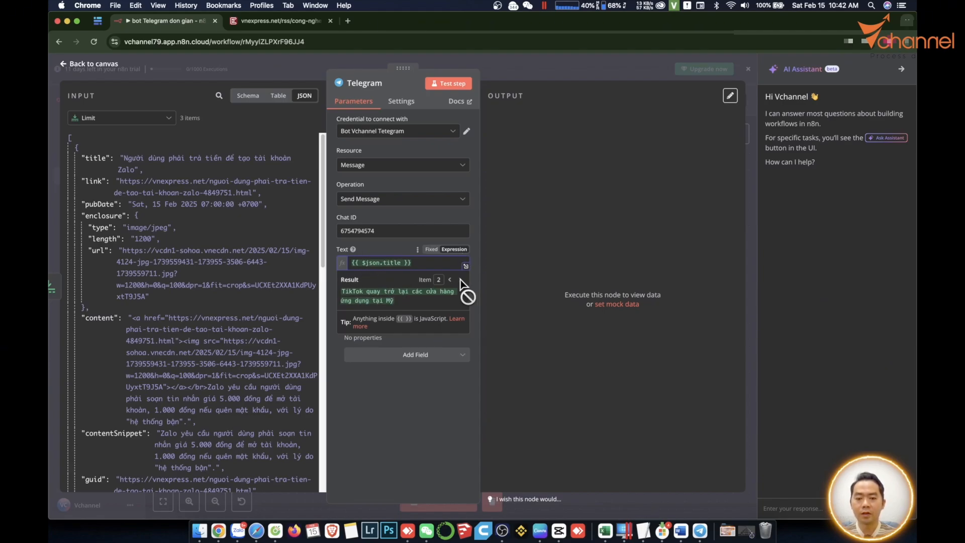
click(449, 279)
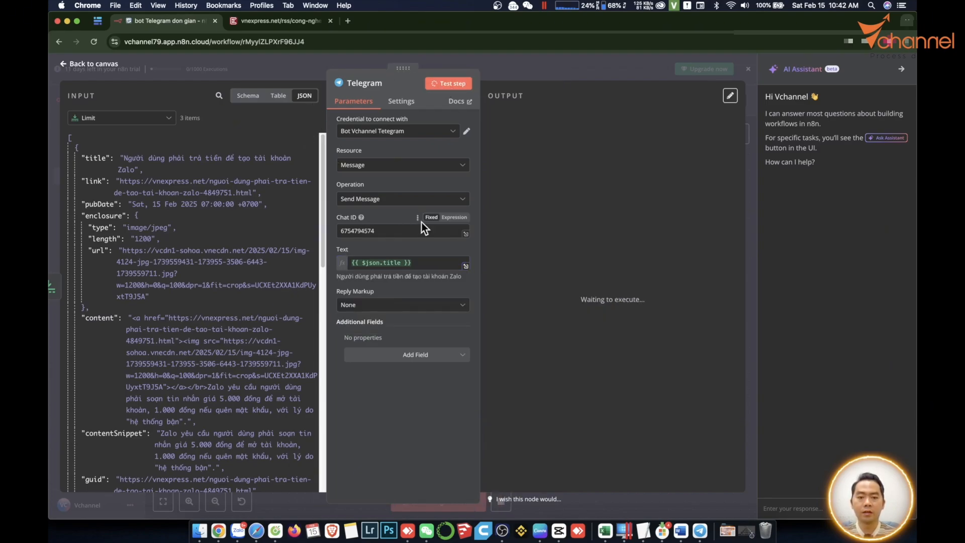
click(451, 84)
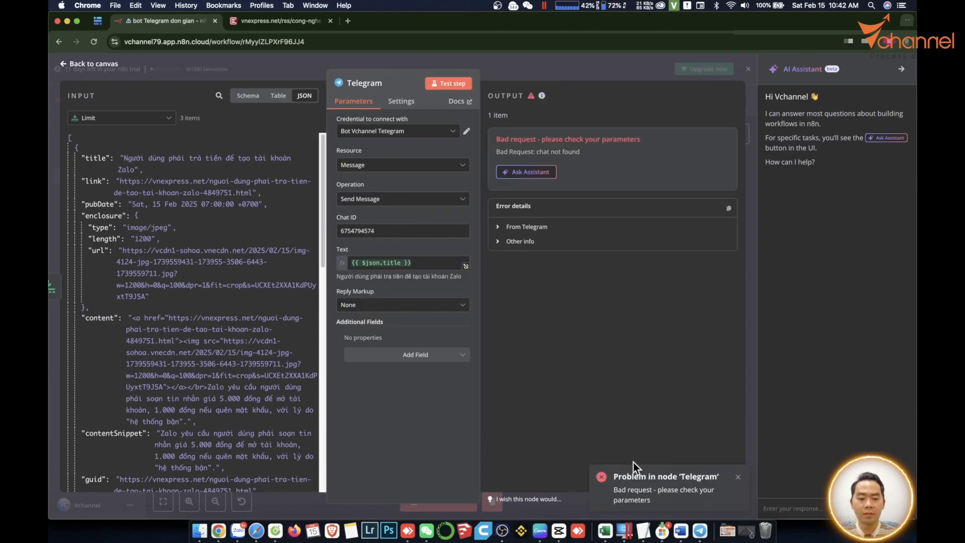
mouse_move(661, 505)
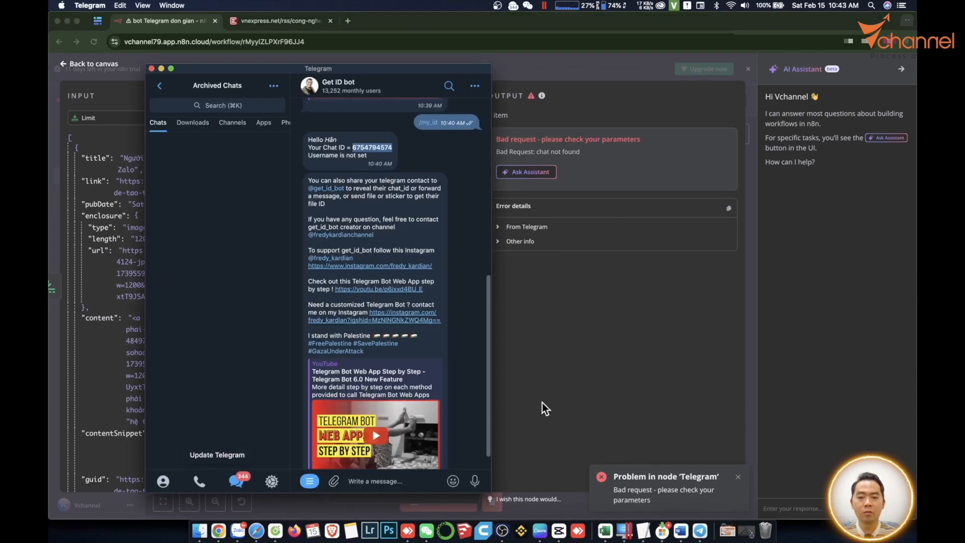
mouse_move(264, 258)
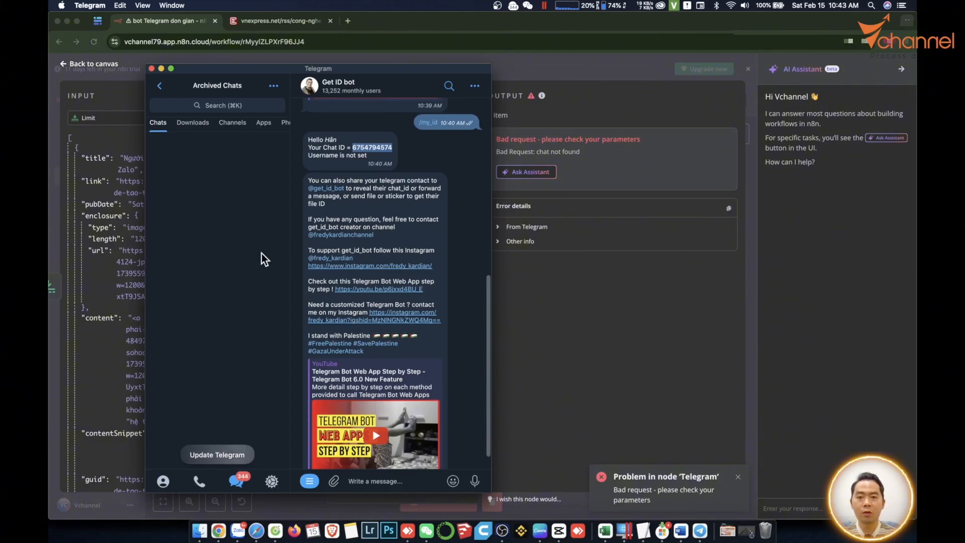
mouse_move(356, 274)
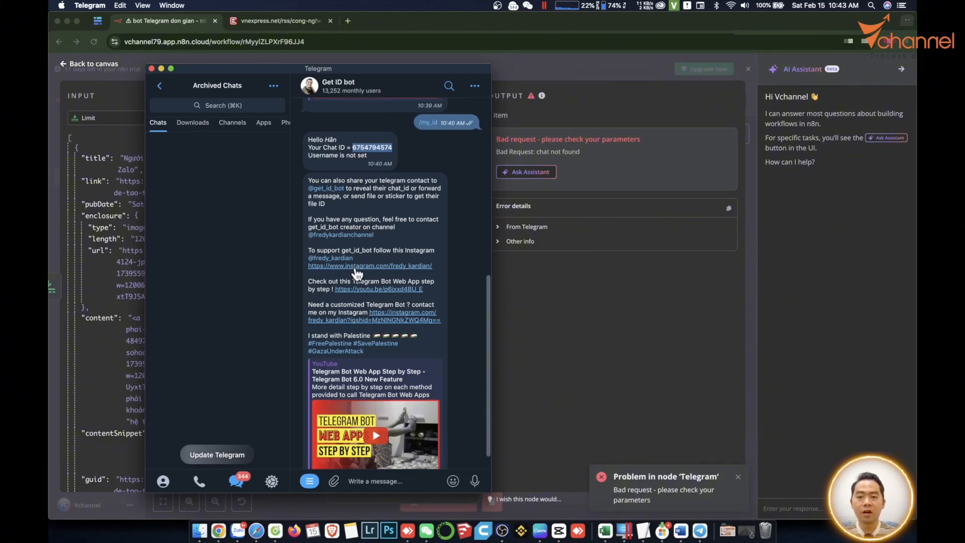
mouse_move(352, 237)
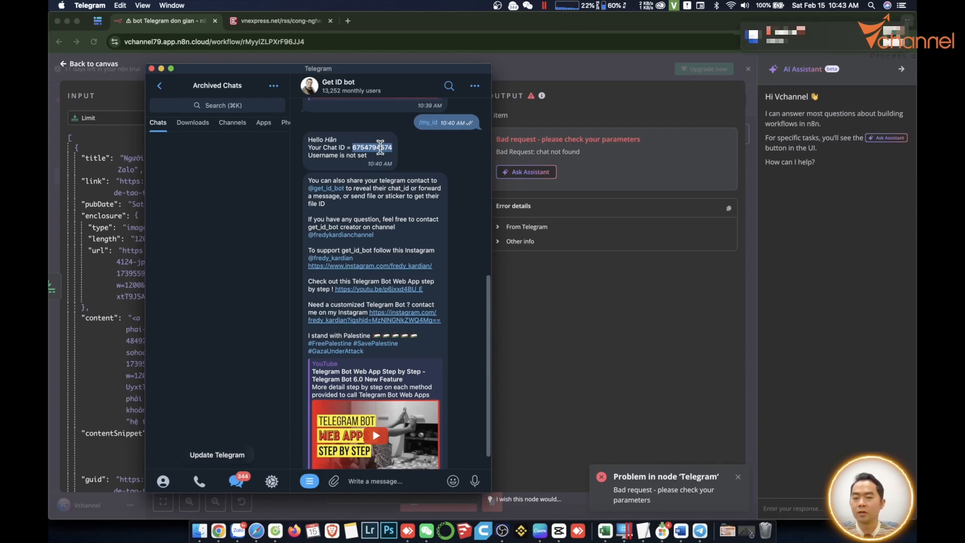
- Return to the chat list and start the Vchannel bot conversation with /start
click(160, 86)
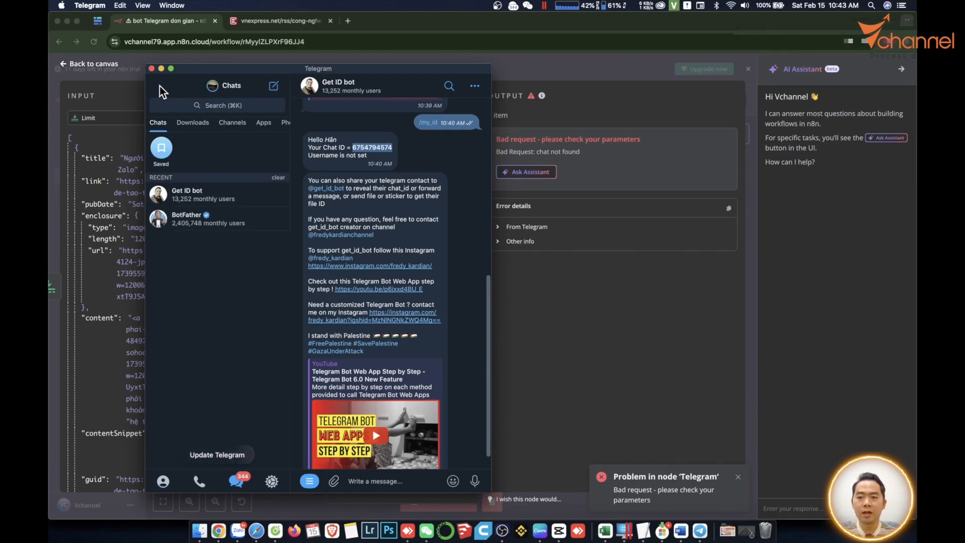
click(191, 218)
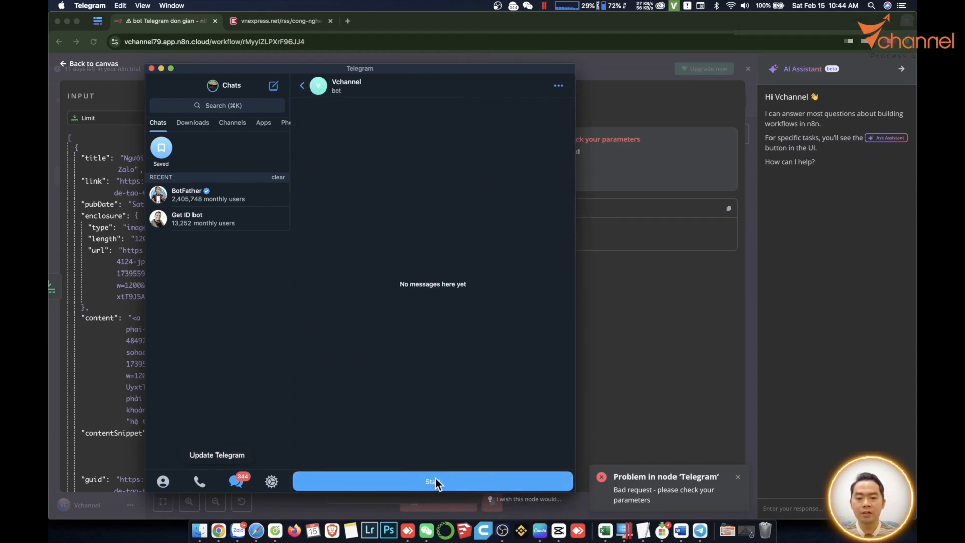
click(432, 481)
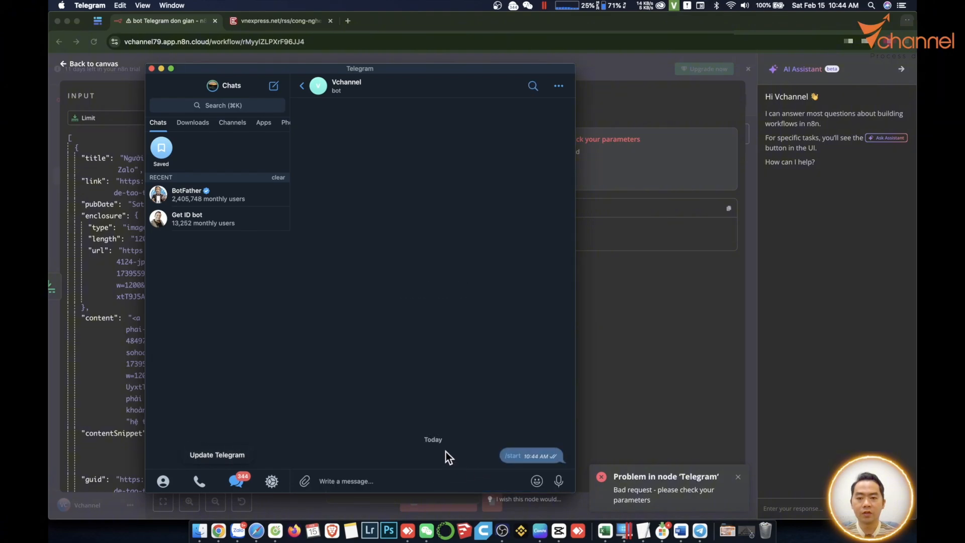
mouse_move(100, 312)
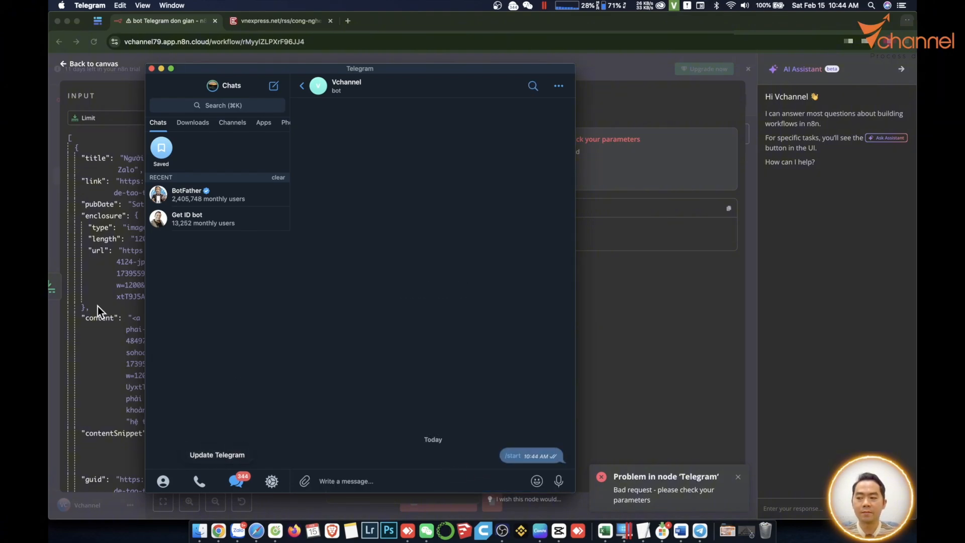
mouse_move(656, 380)
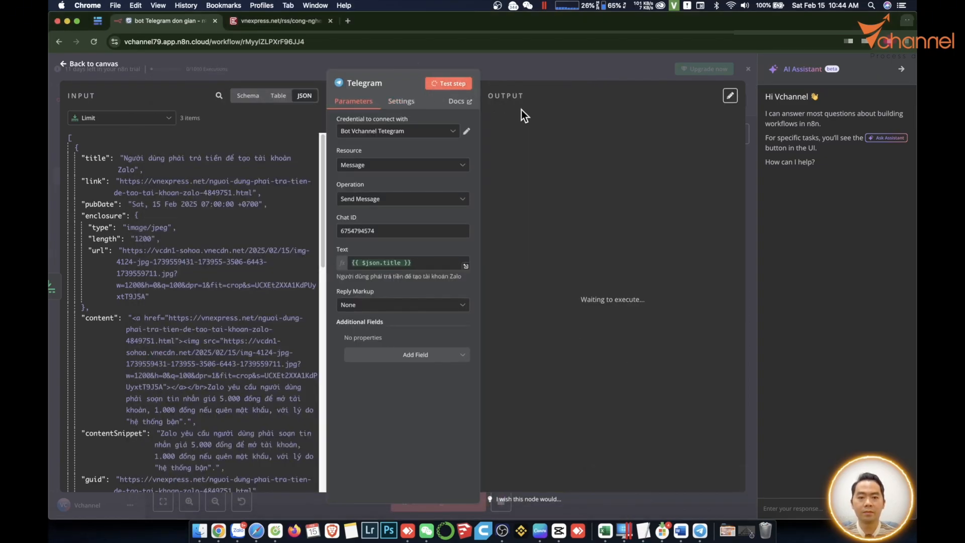
- Re-test the Telegram node so the three article titles arrive in the bot chat
click(451, 84)
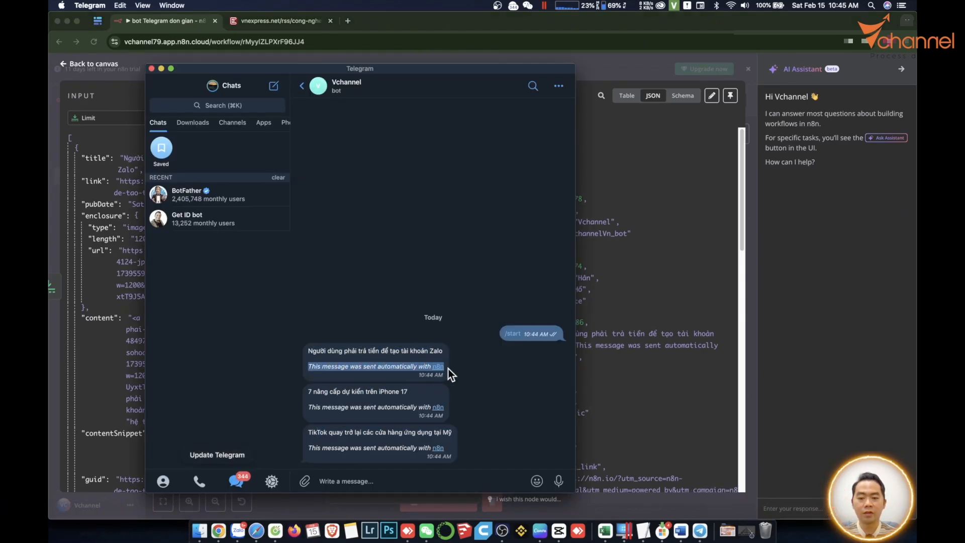
mouse_move(439, 374)
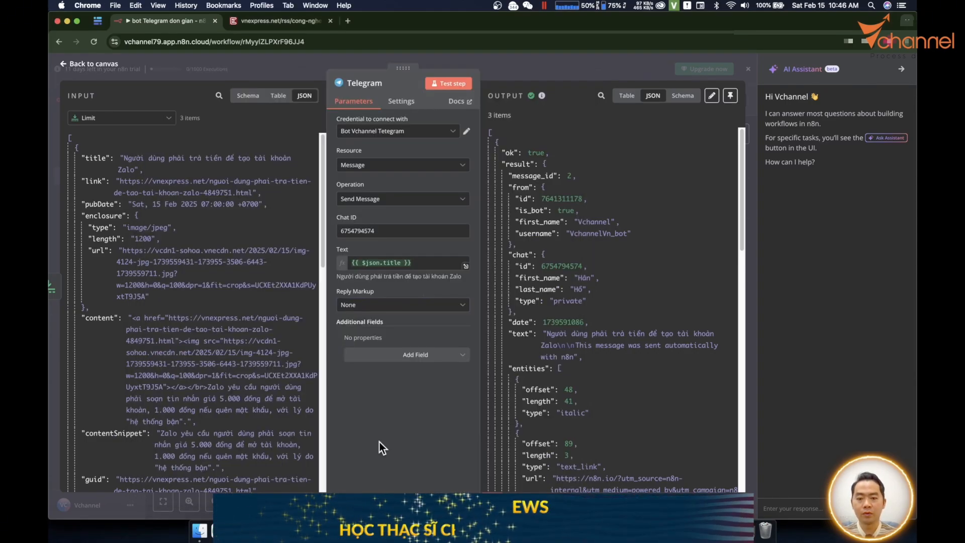
- Add the Append n8n Attribution field left off and resend the titles without the line
click(415, 354)
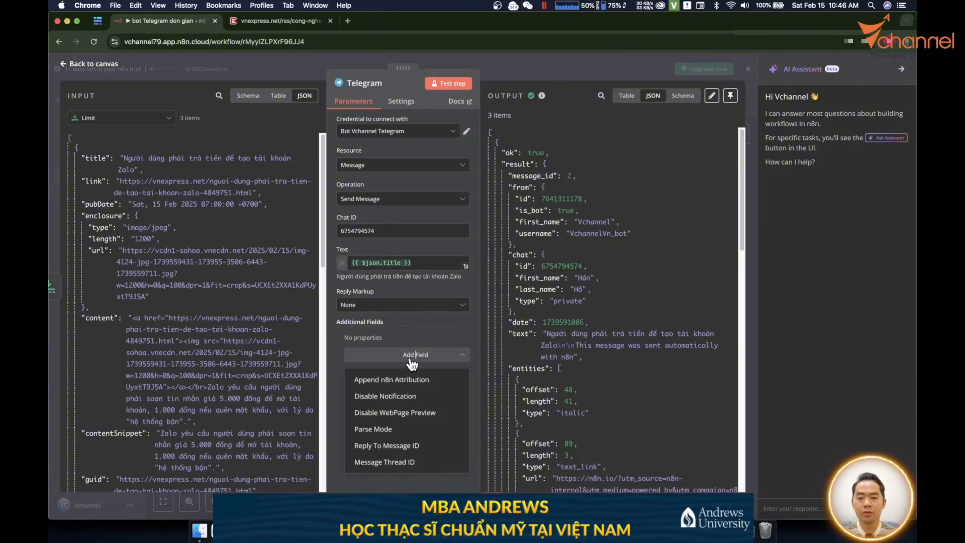
mouse_move(385, 386)
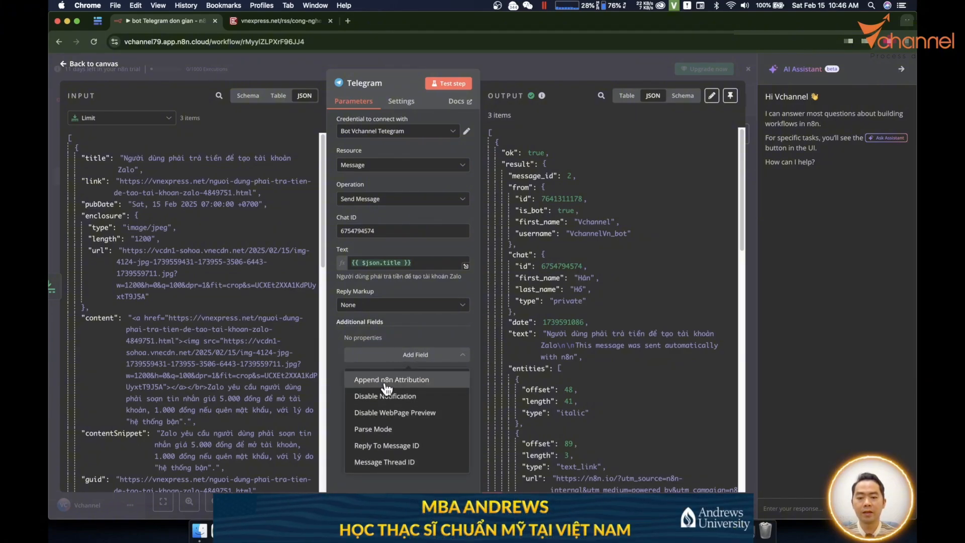
click(391, 379)
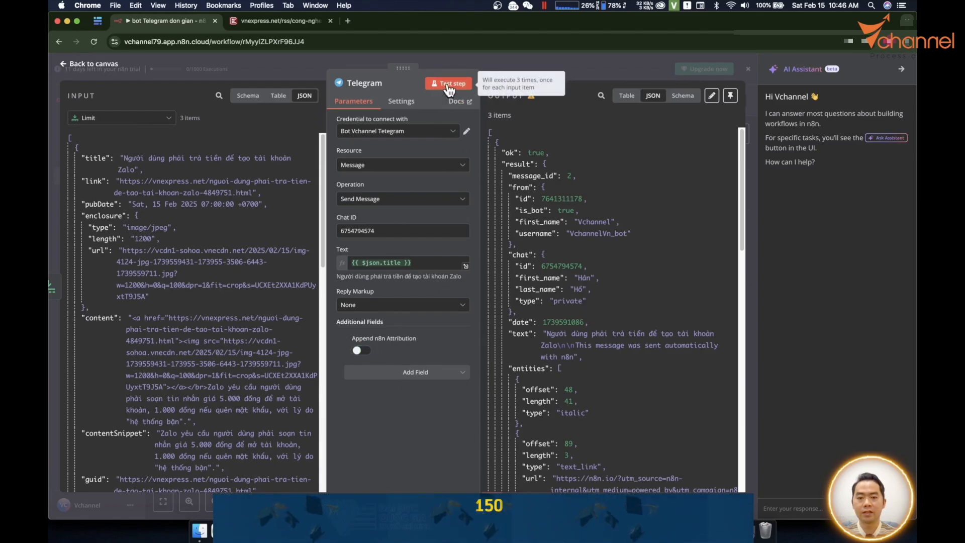
click(448, 83)
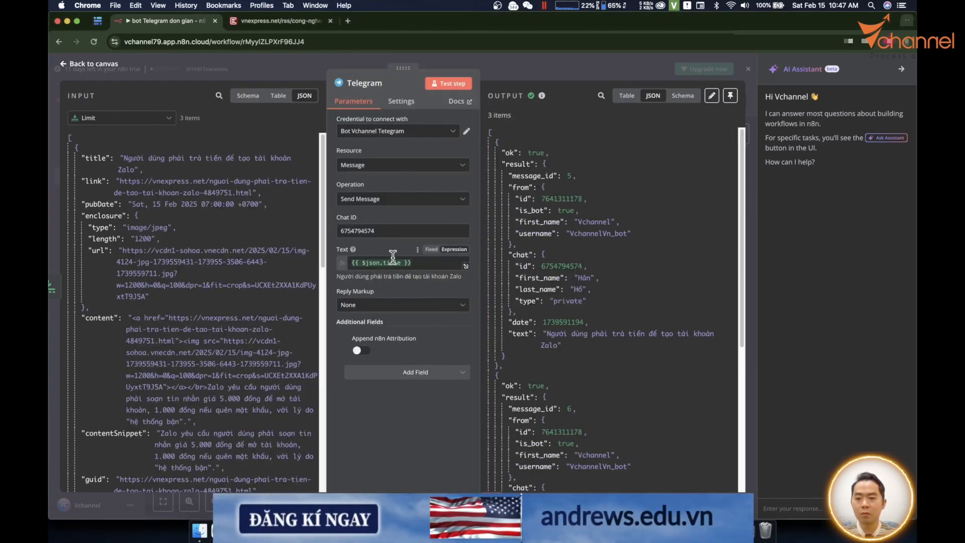
click(403, 262)
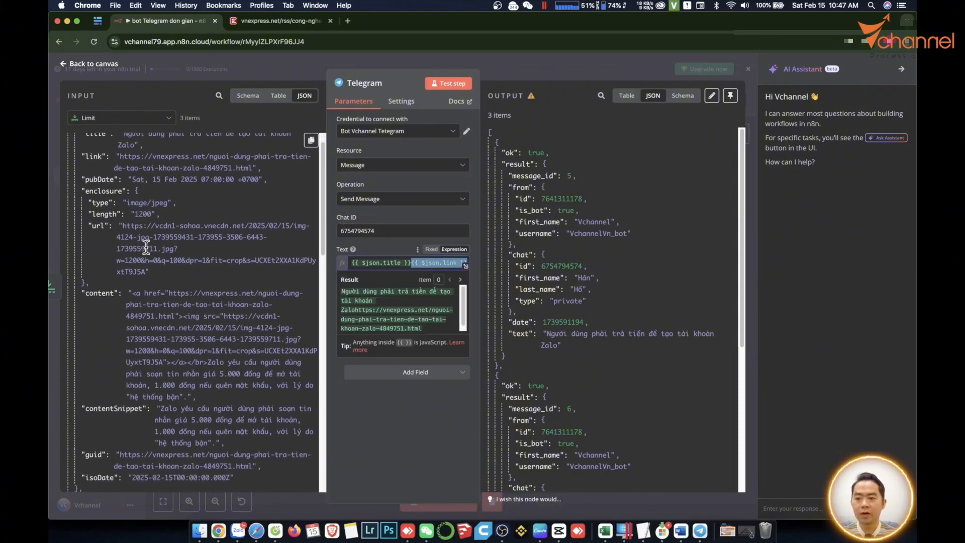
- Extend the Text expression with {{ $json.content }} and test sending title, link and content
click(414, 371)
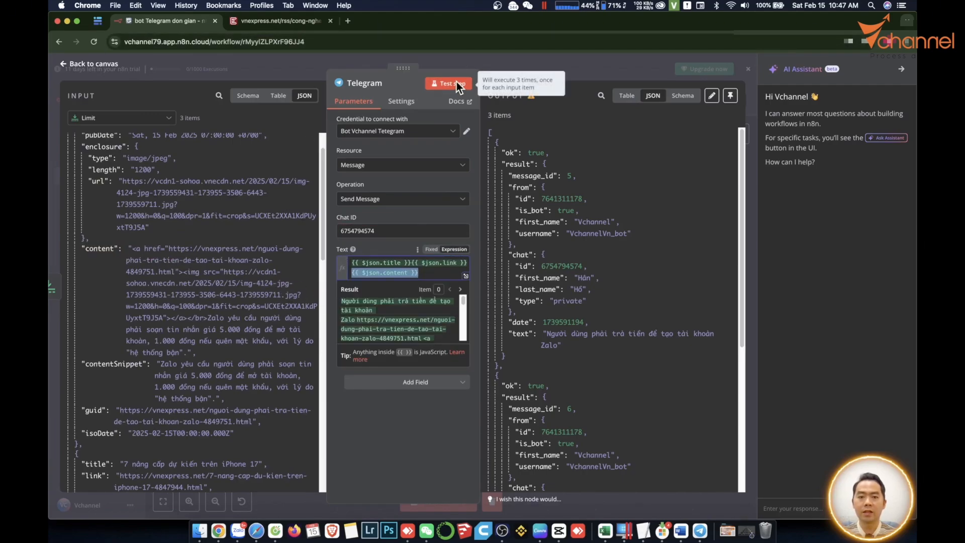
click(449, 83)
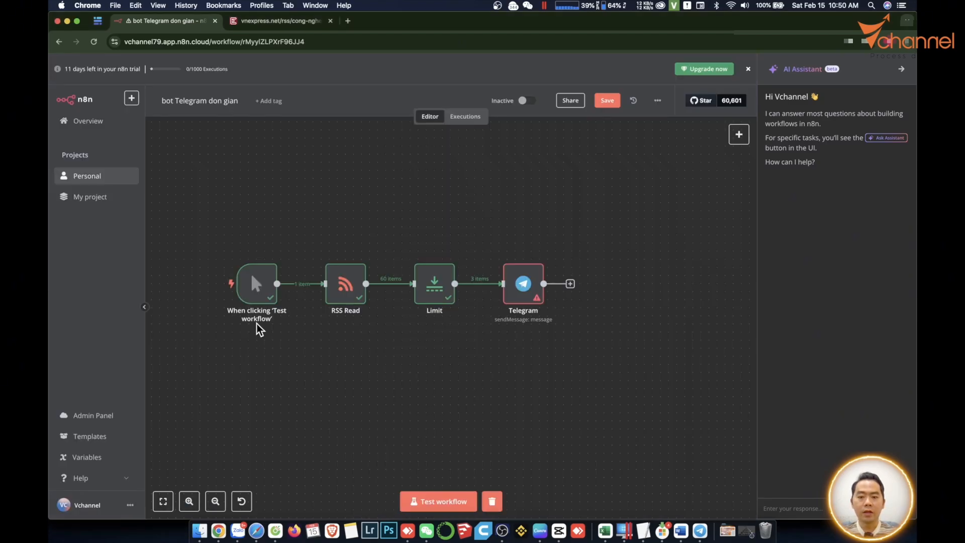
mouse_move(524, 298)
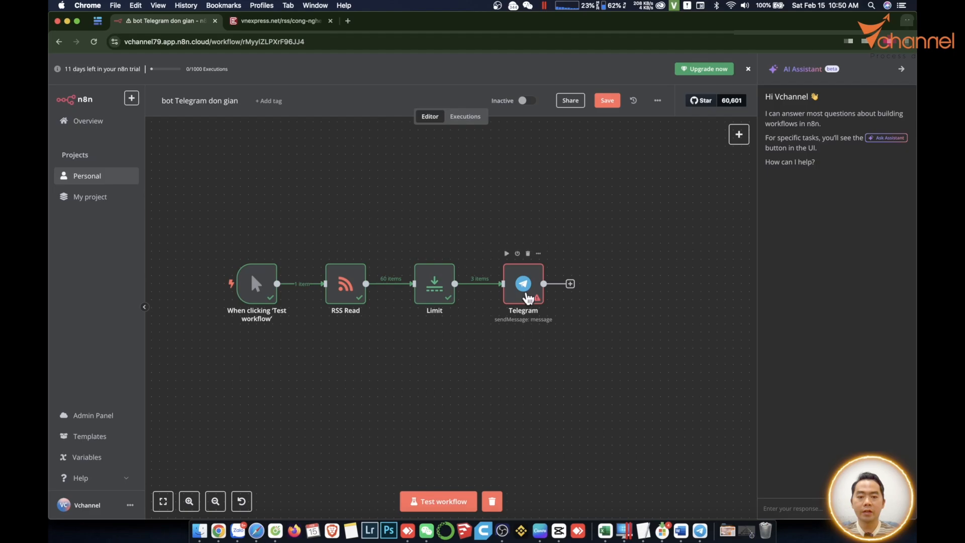
mouse_move(543, 301)
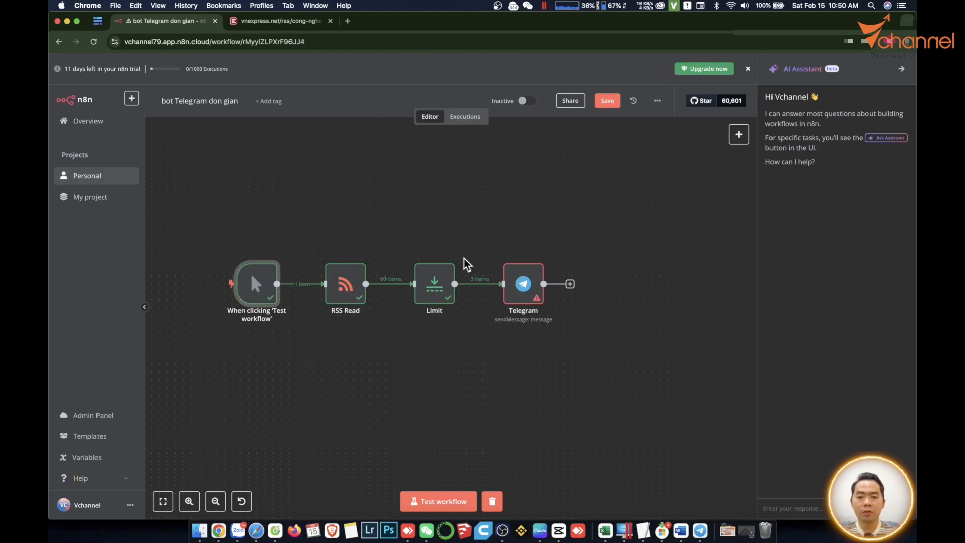
- Add a Schedule Trigger node keeping its interval at Days, 1, Midnight feeding RSS Read
text(sche)
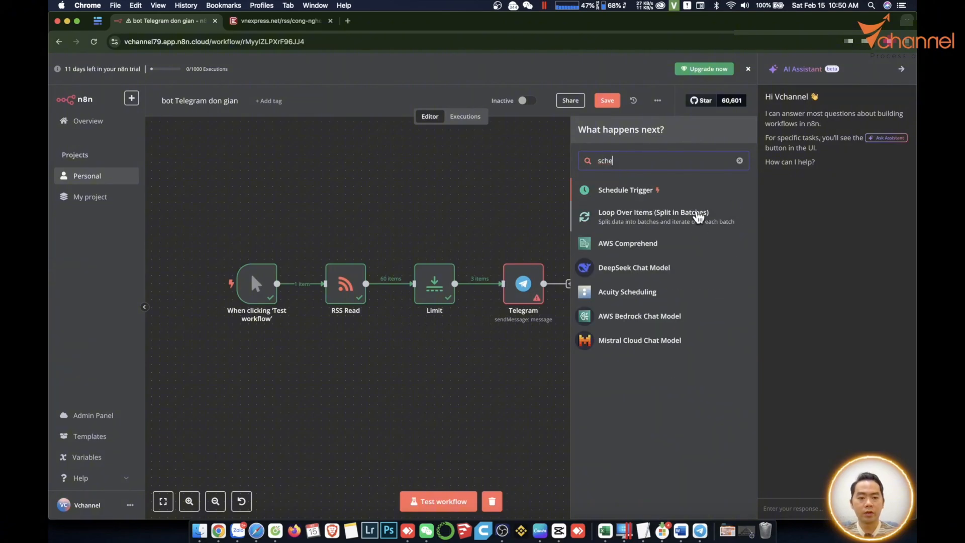
click(625, 190)
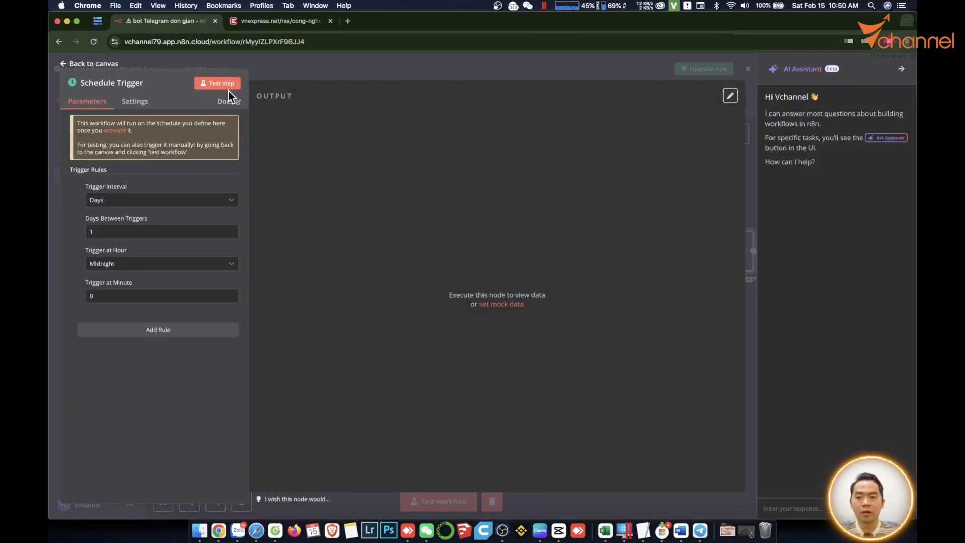
click(161, 199)
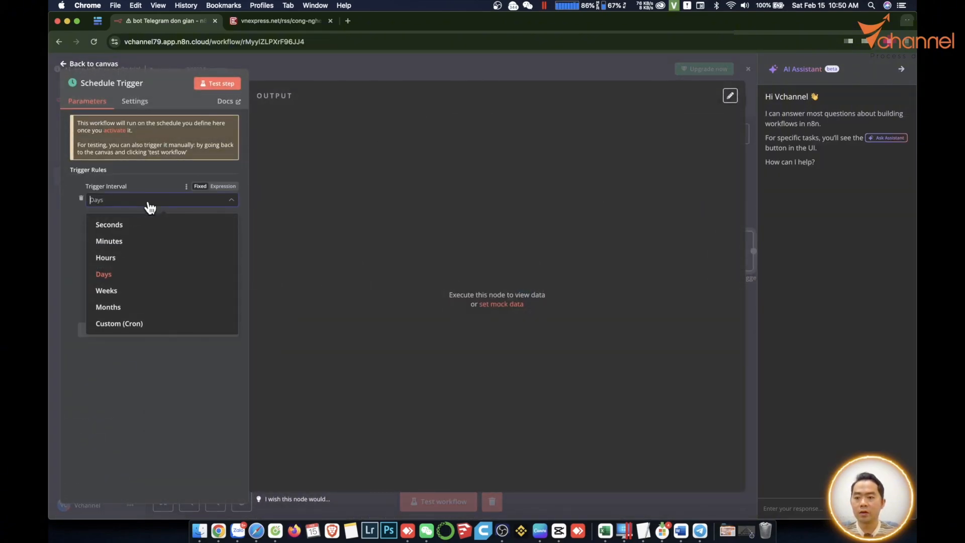
click(104, 274)
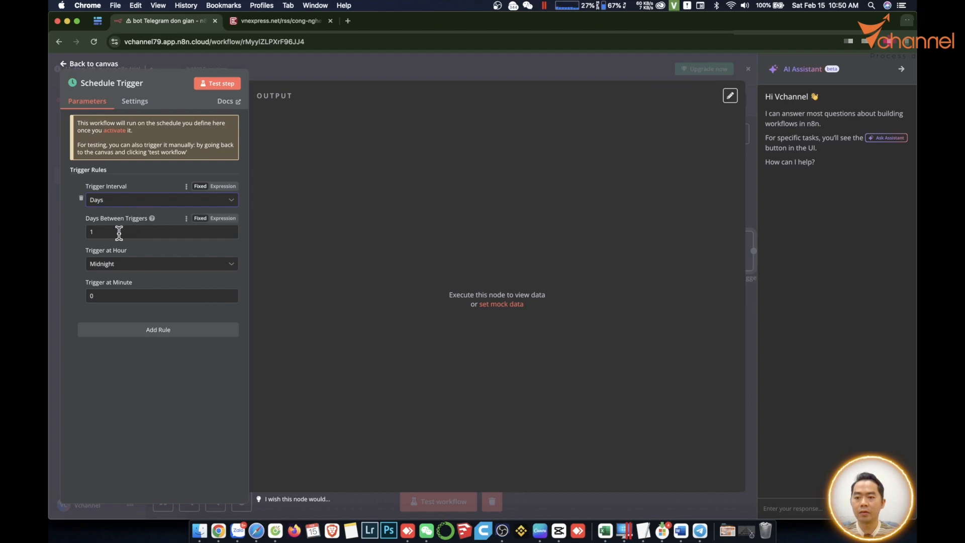
click(161, 199)
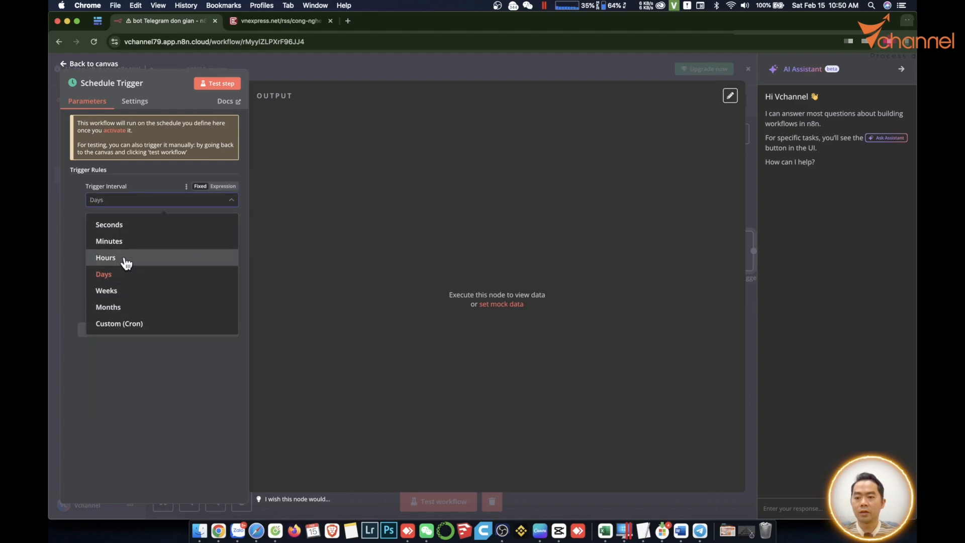
mouse_move(127, 398)
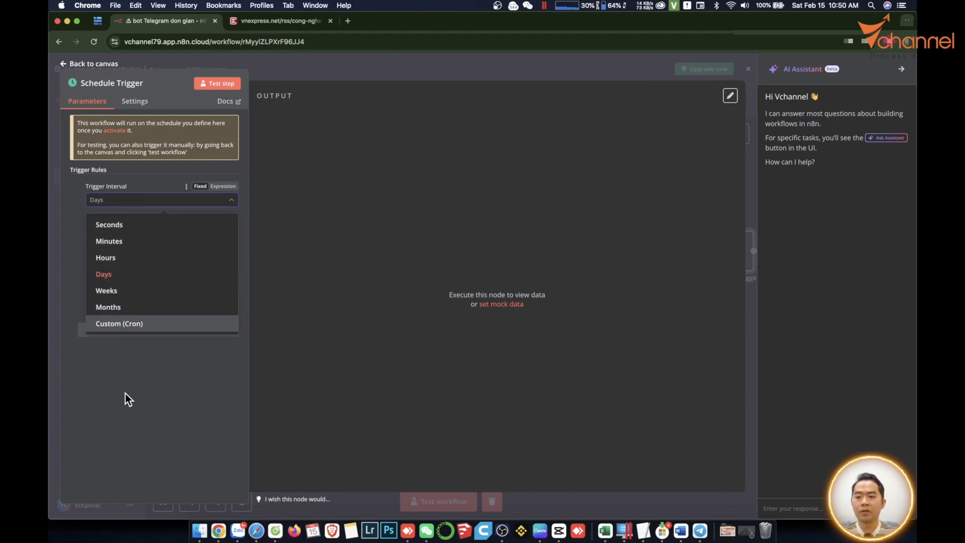
click(89, 64)
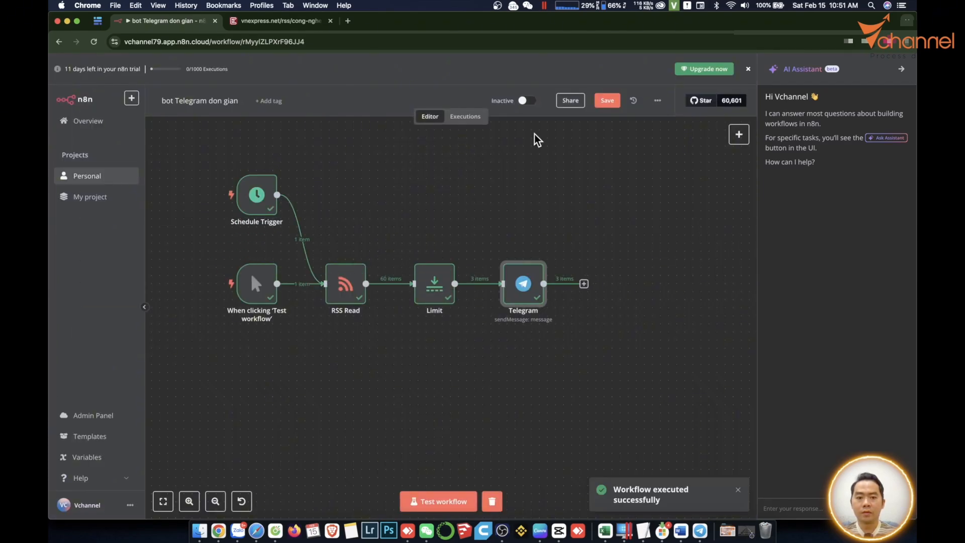
- Switch the bot Telegram don gian workflow from Inactive to Active
click(525, 101)
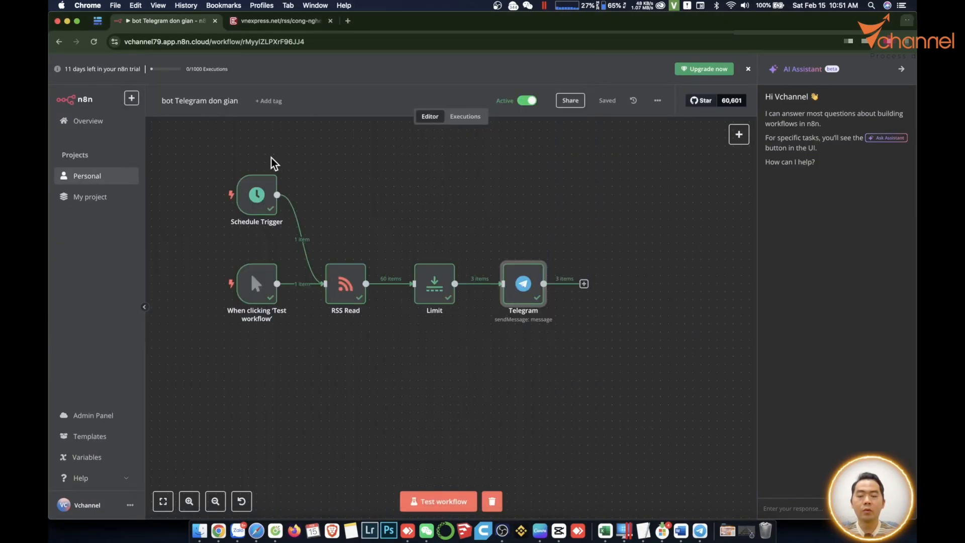
mouse_move(603, 367)
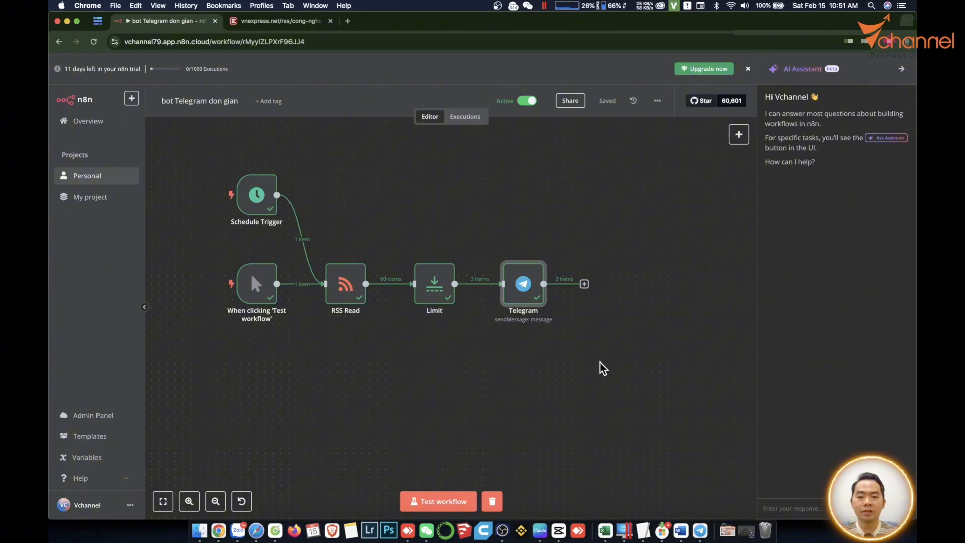